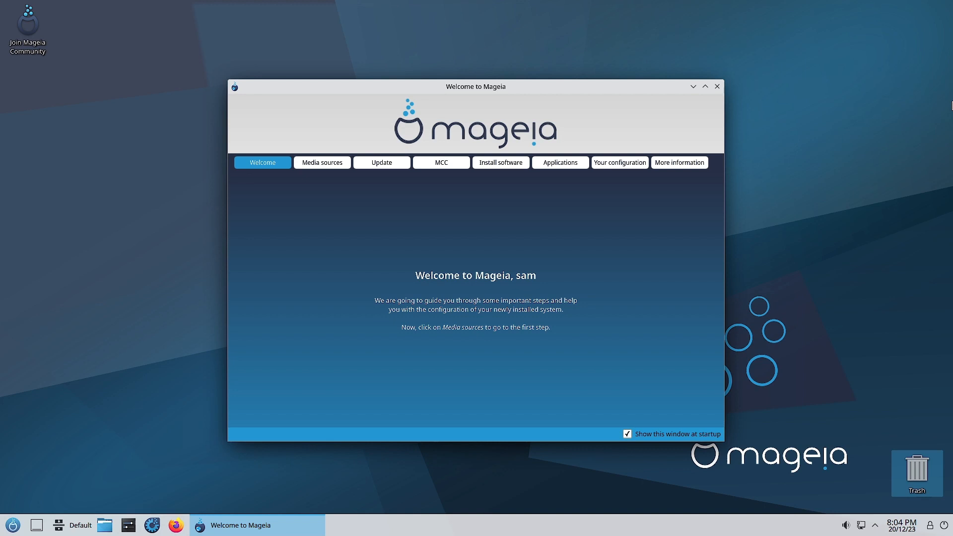
mouse_move(369, 87)
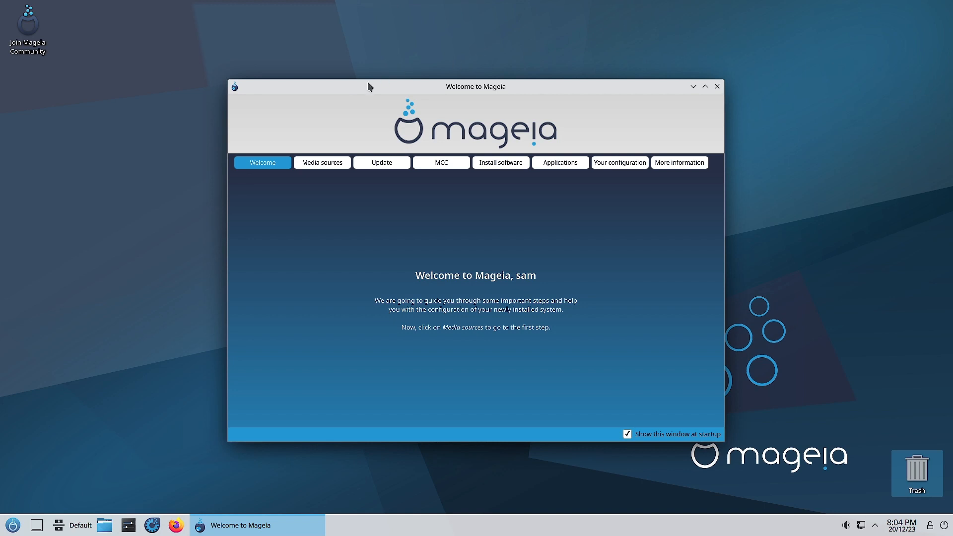
mouse_move(395, 93)
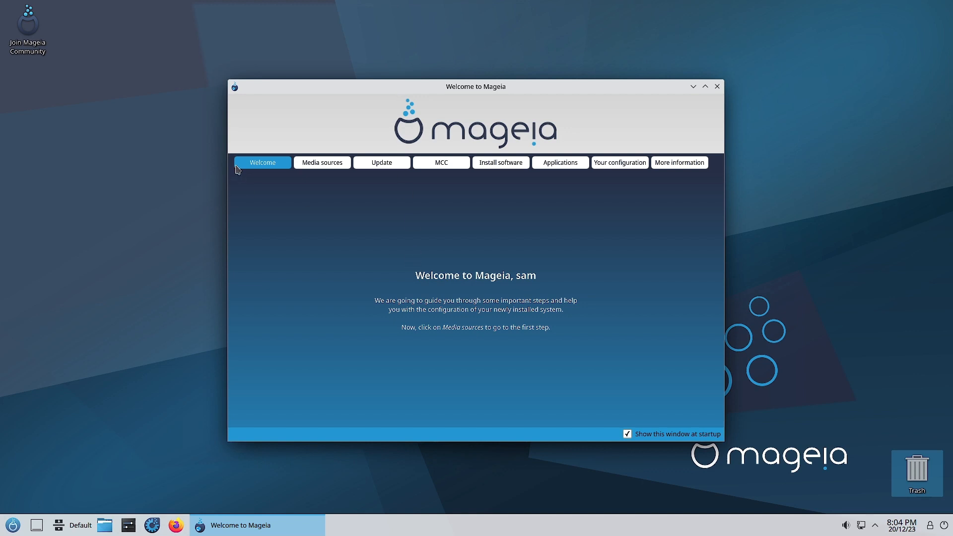
mouse_move(316, 267)
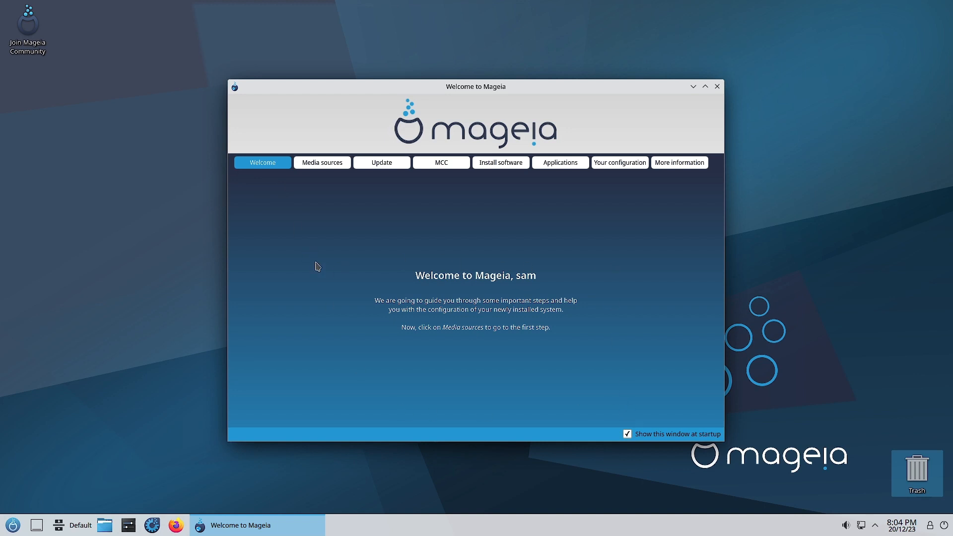
mouse_move(308, 169)
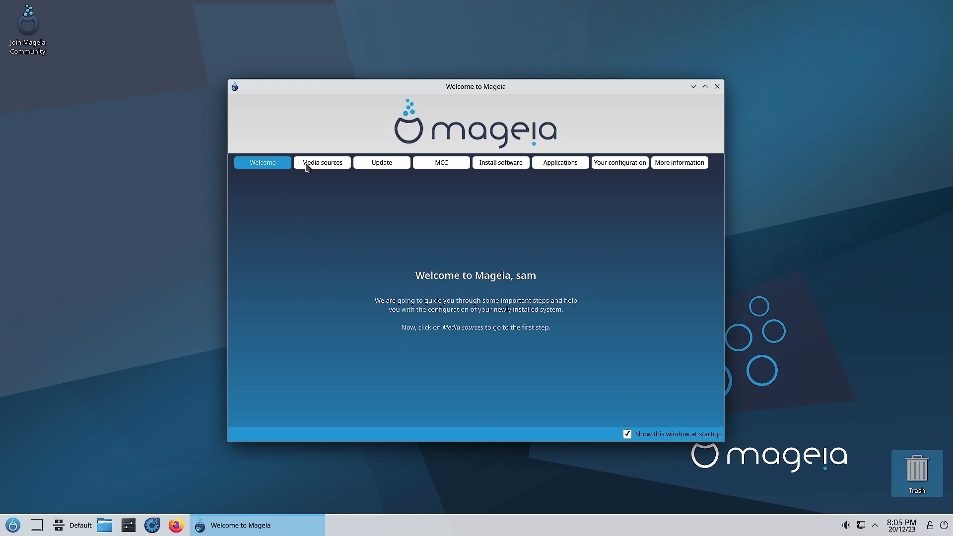
mouse_move(315, 169)
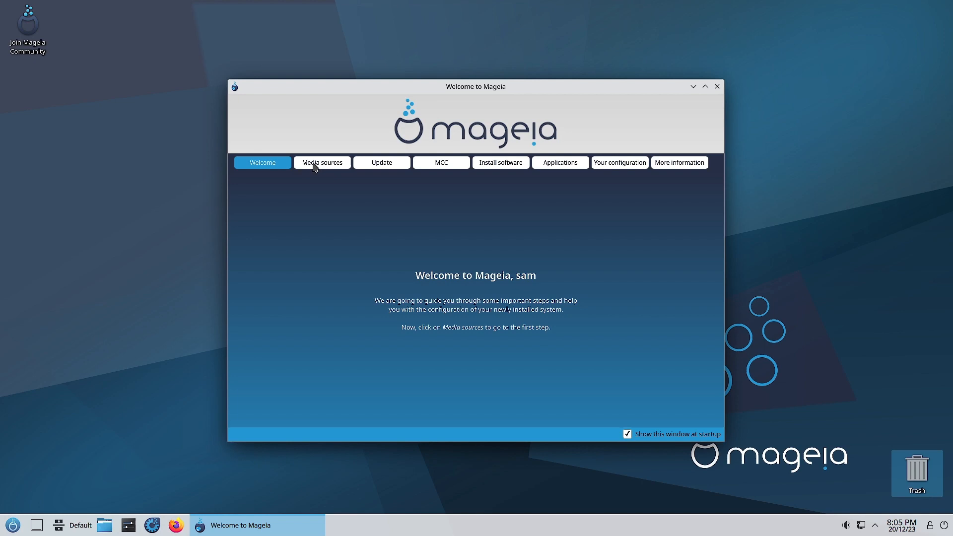
Show the Media sources page describing core, nonfree, tainted and backports repositories
click(322, 162)
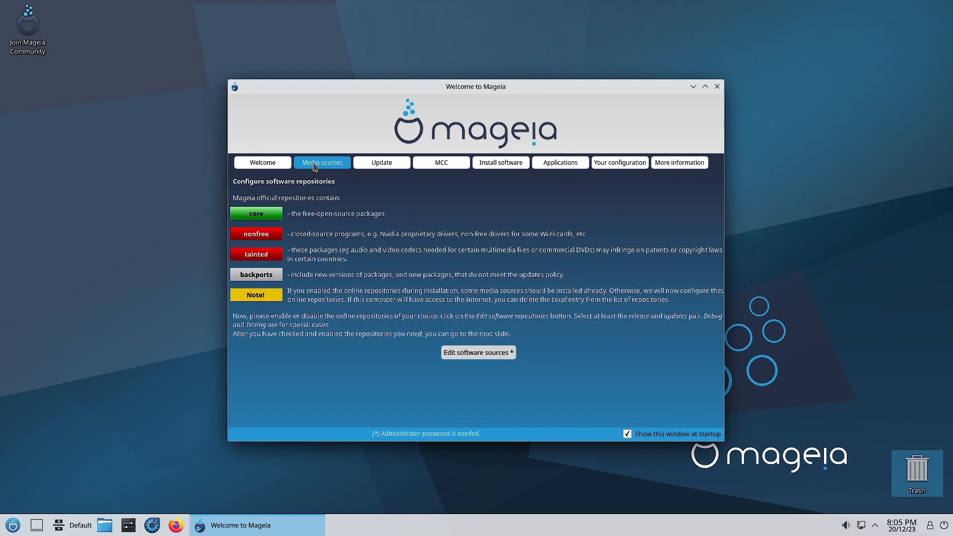
mouse_move(264, 225)
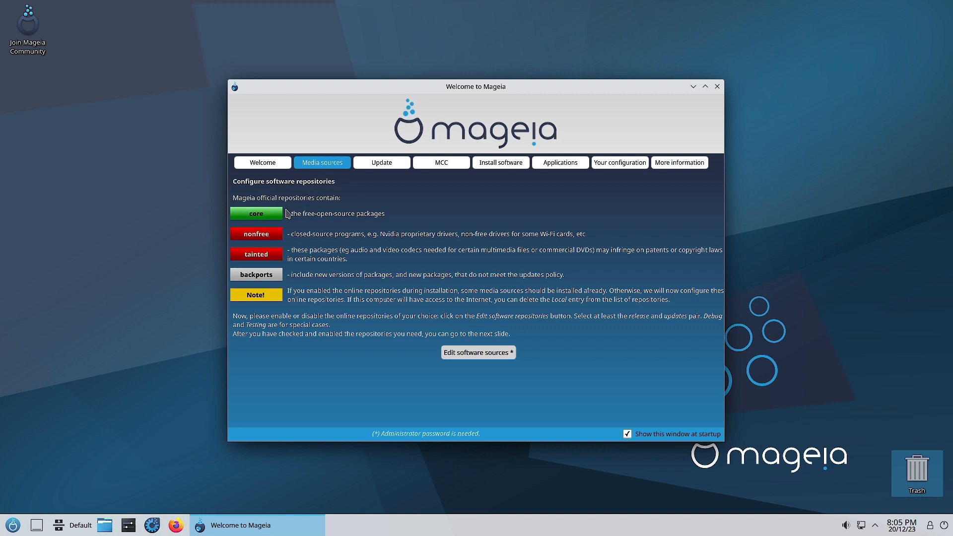
mouse_move(253, 211)
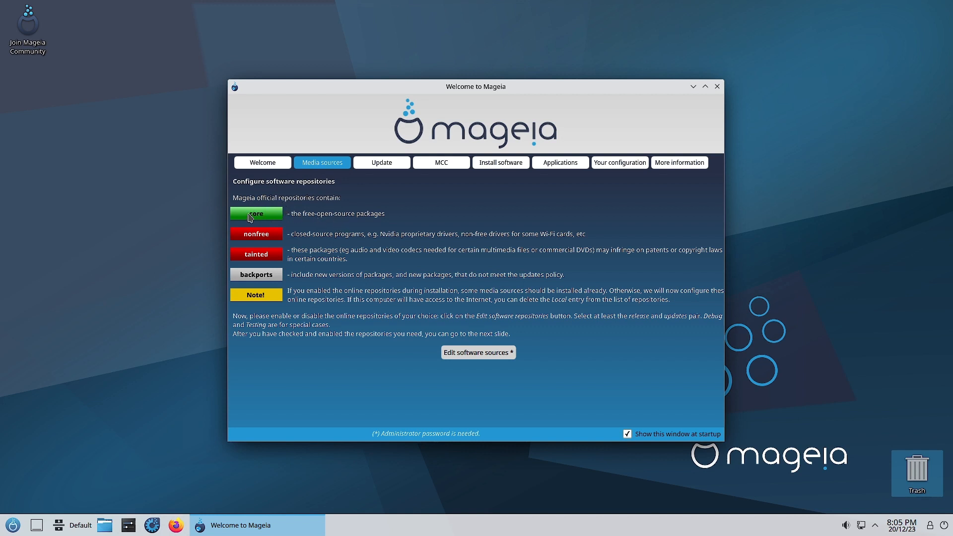
mouse_move(262, 223)
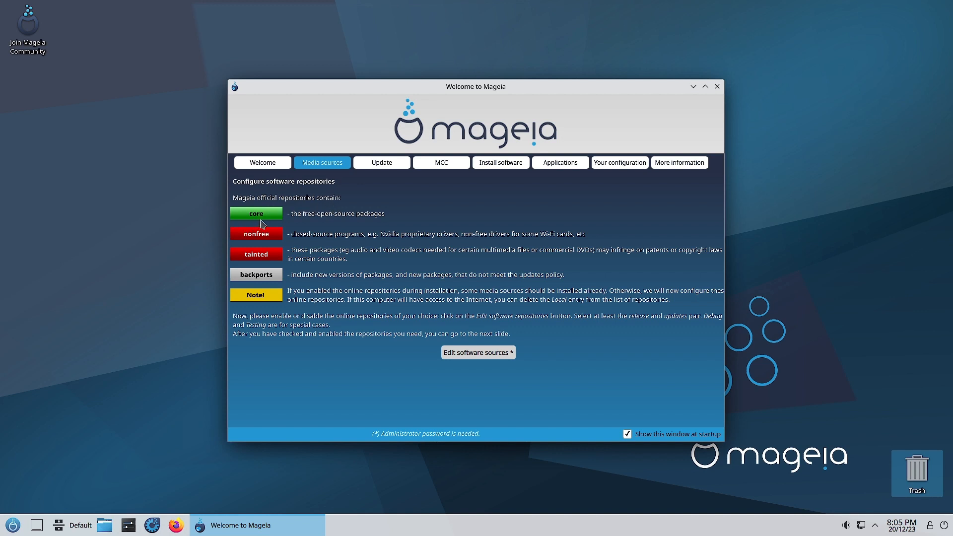
mouse_move(309, 226)
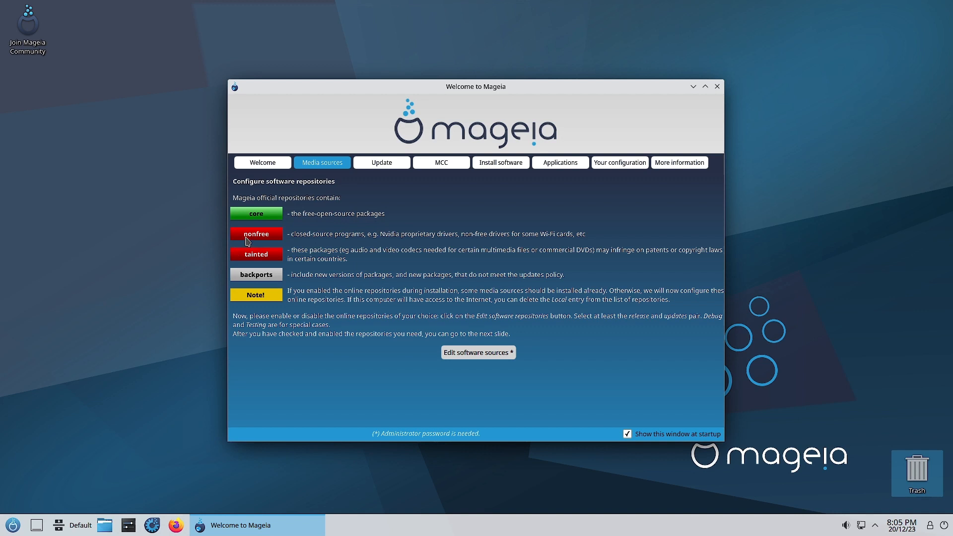
mouse_move(278, 242)
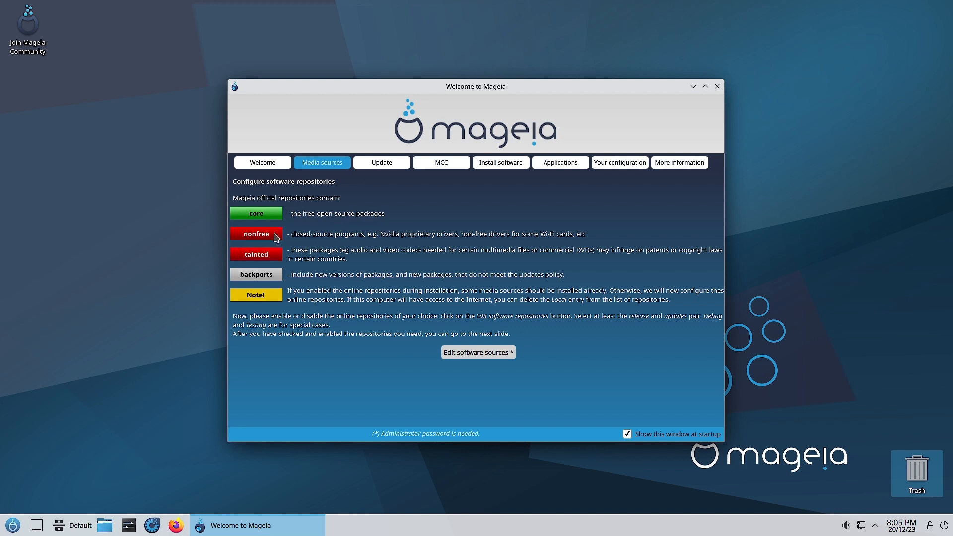
mouse_move(298, 253)
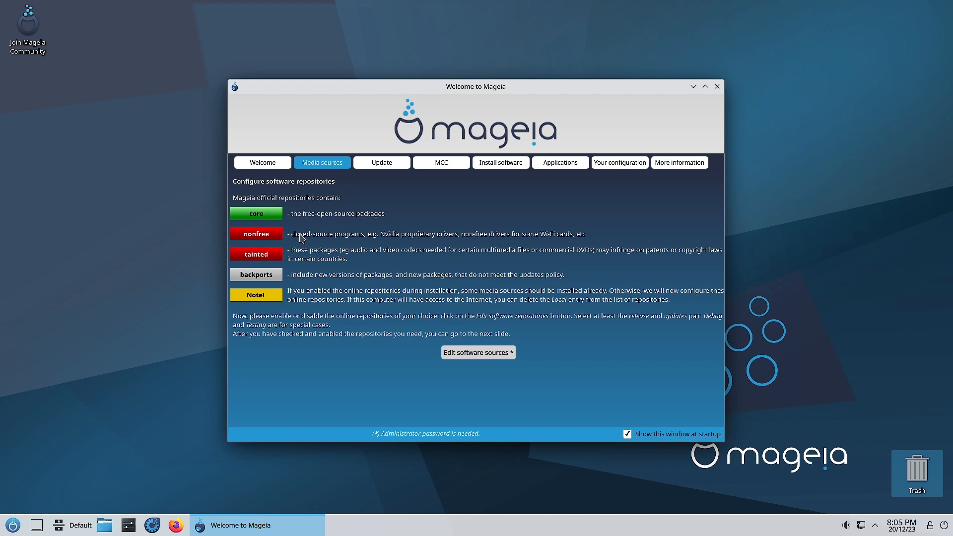
mouse_move(402, 244)
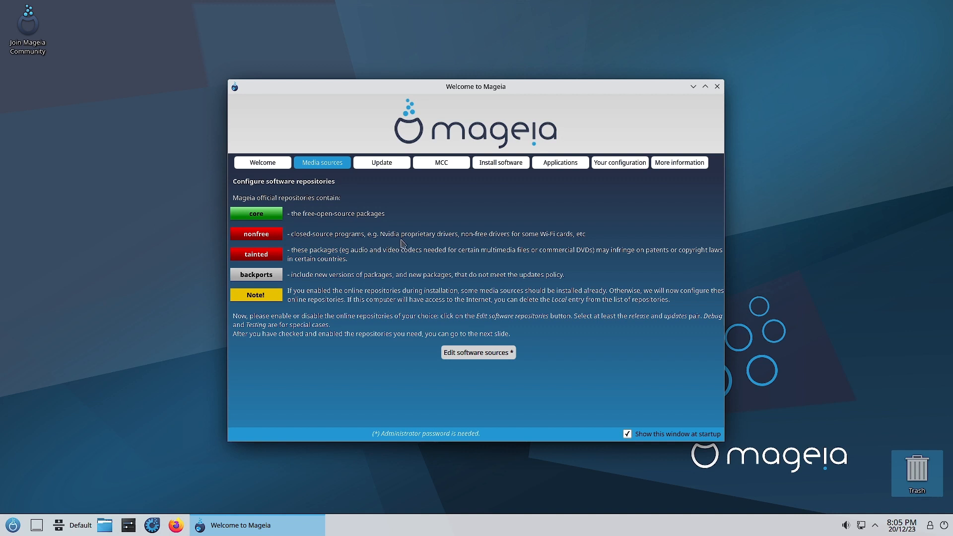
mouse_move(510, 244)
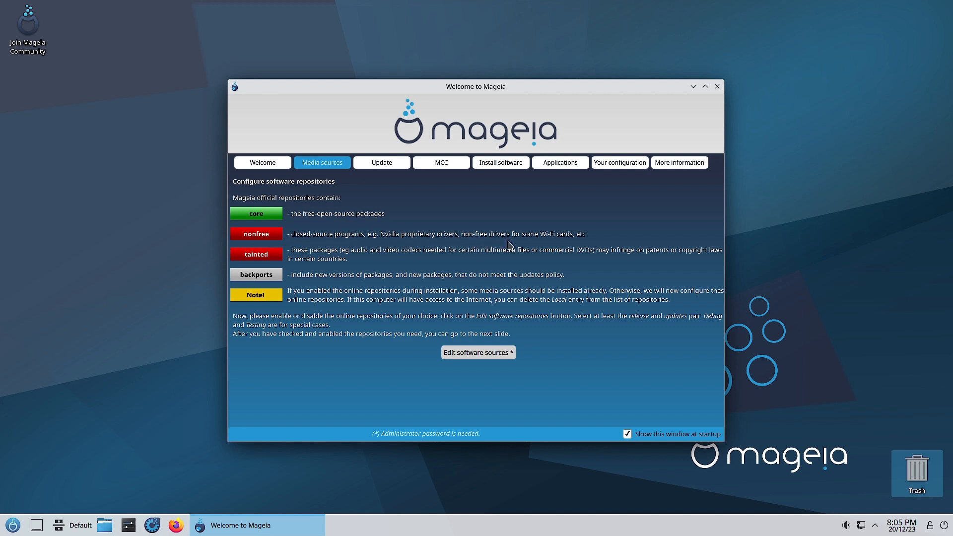
mouse_move(550, 242)
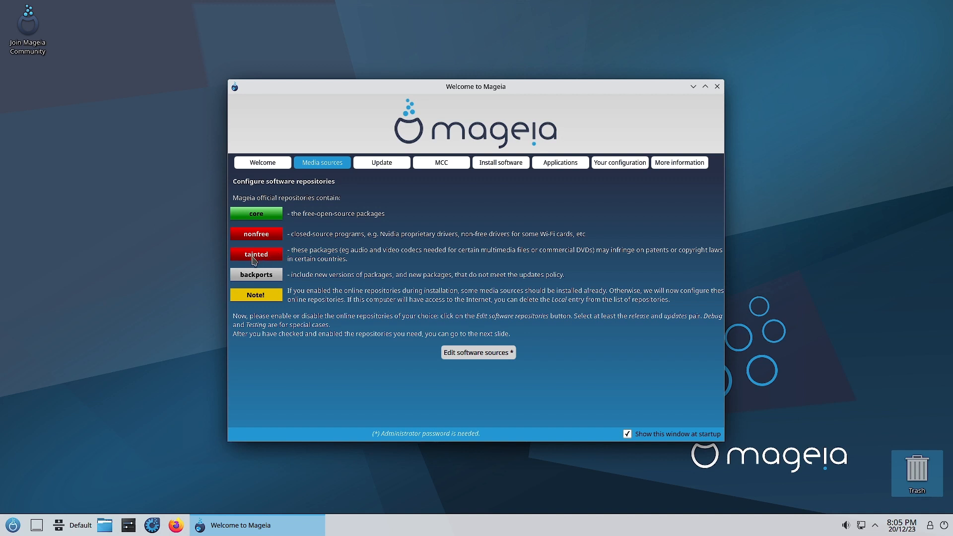
mouse_move(362, 257)
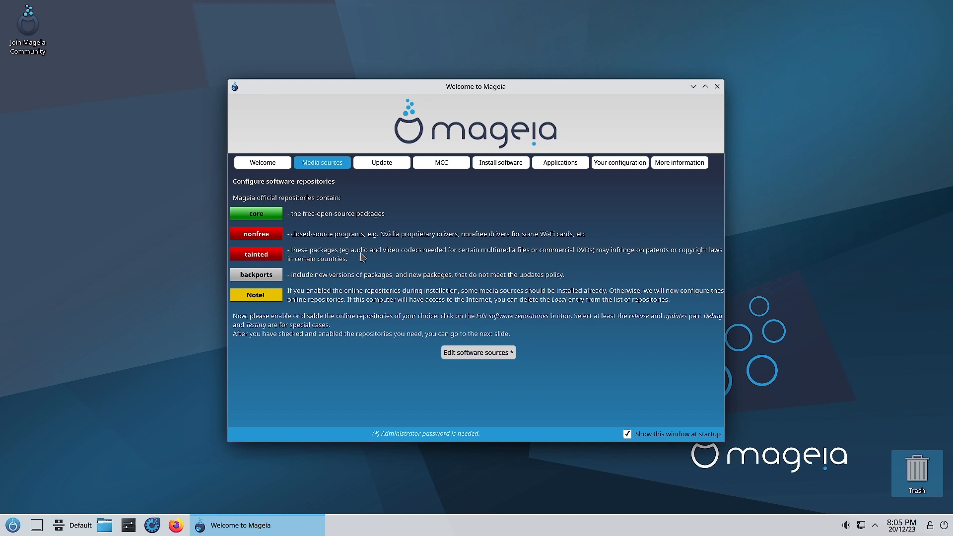
mouse_move(389, 264)
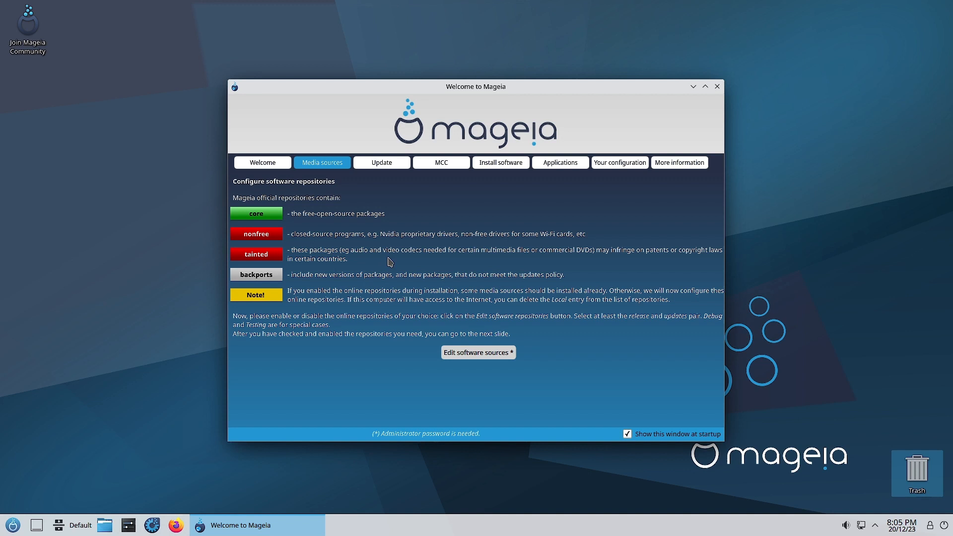
mouse_move(560, 262)
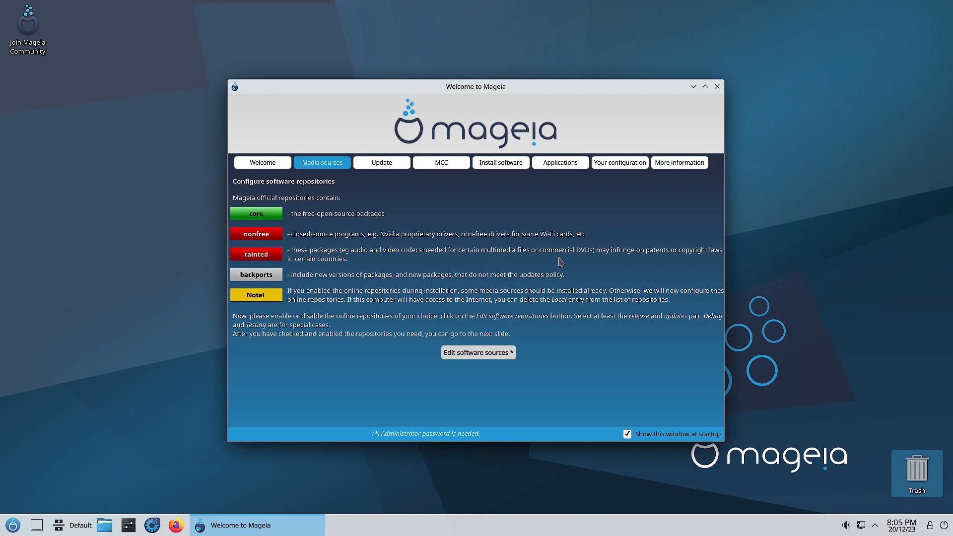
mouse_move(630, 259)
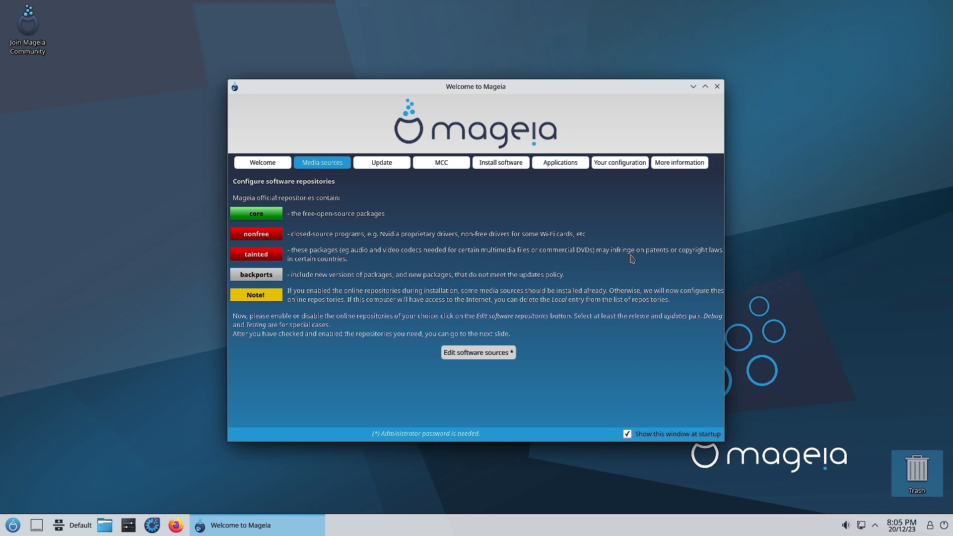
mouse_move(720, 259)
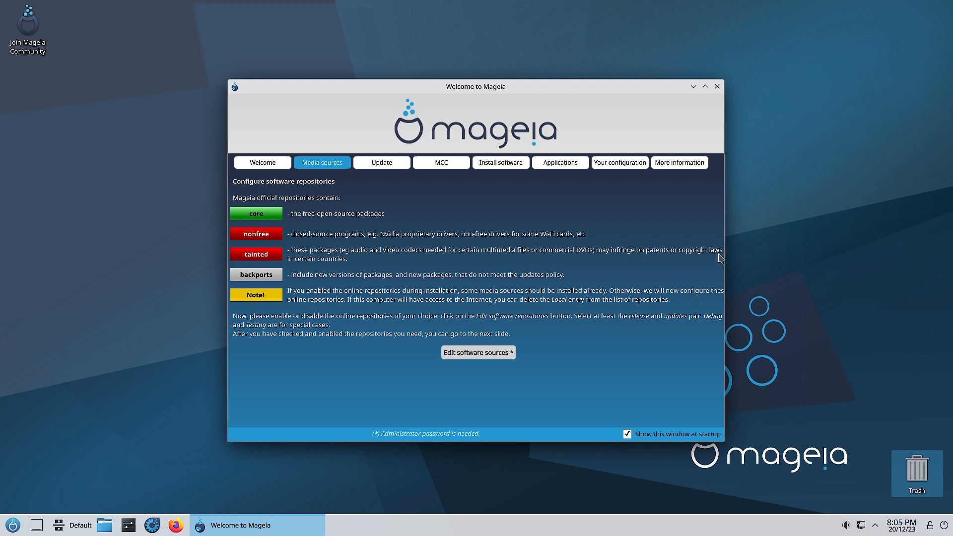
mouse_move(323, 267)
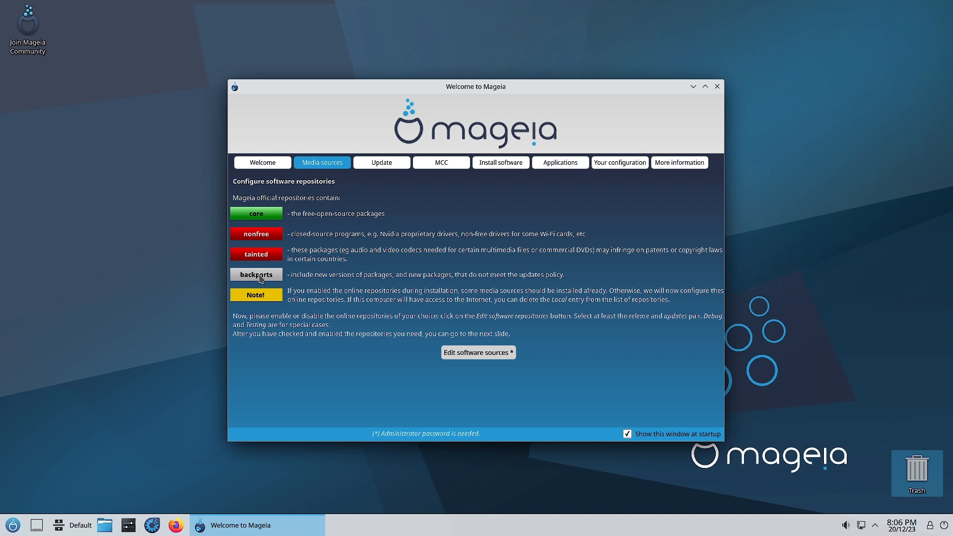
mouse_move(344, 284)
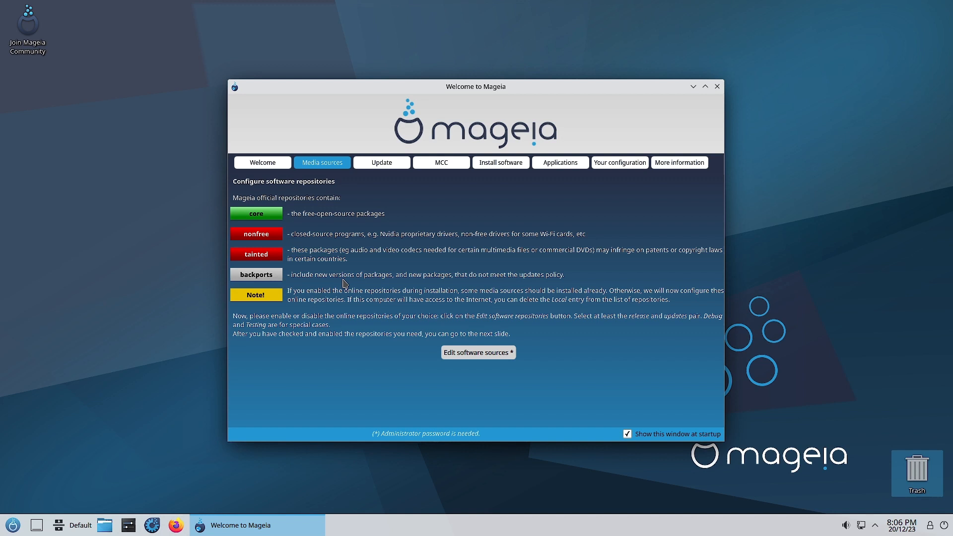
mouse_move(435, 286)
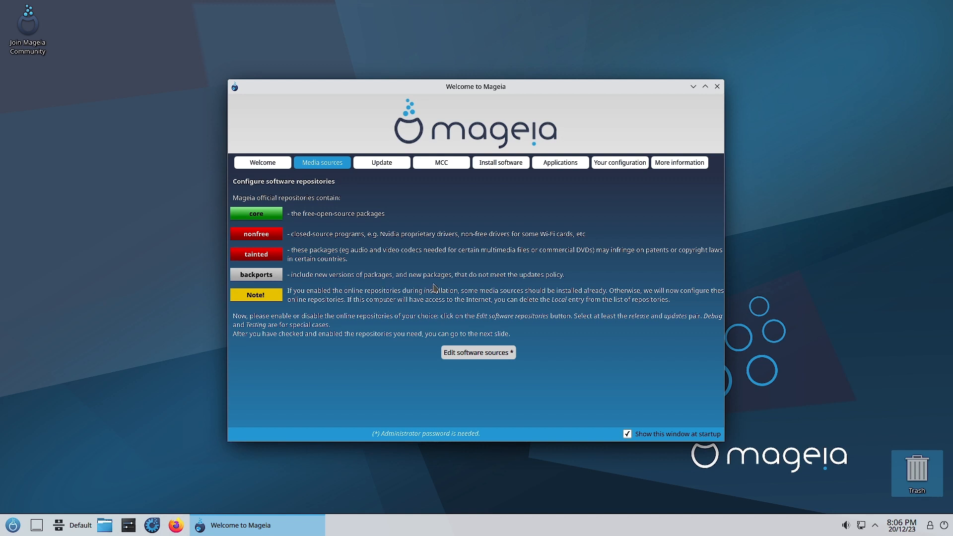
mouse_move(519, 288)
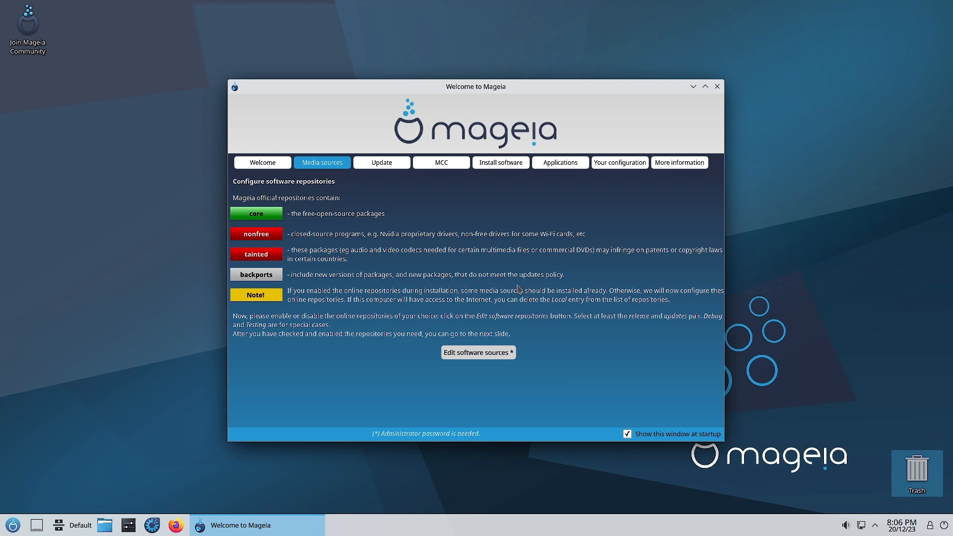
mouse_move(554, 284)
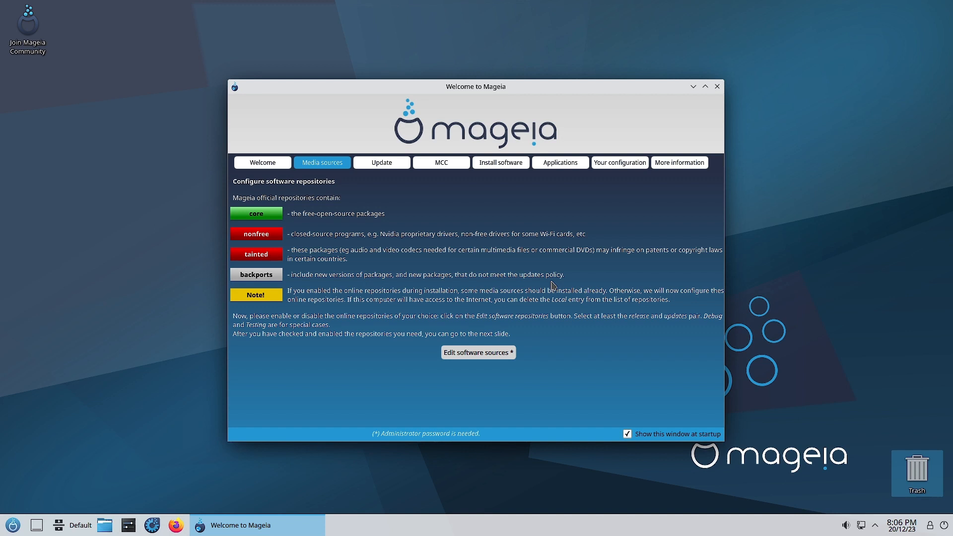
mouse_move(288, 297)
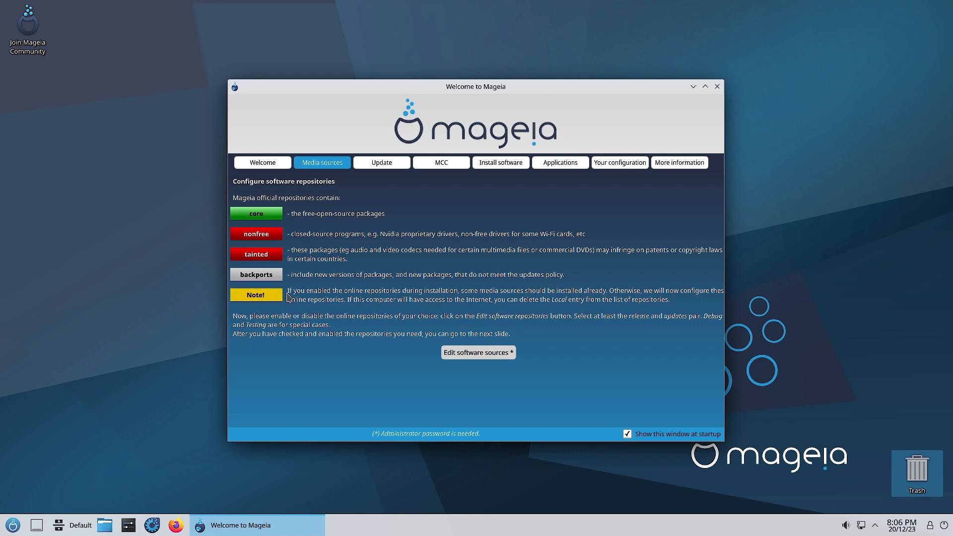
mouse_move(311, 300)
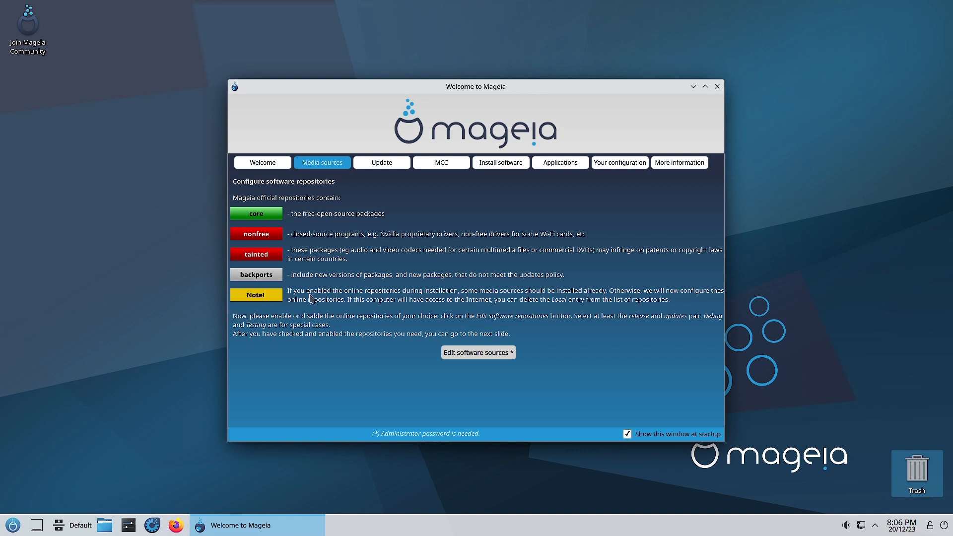
mouse_move(459, 298)
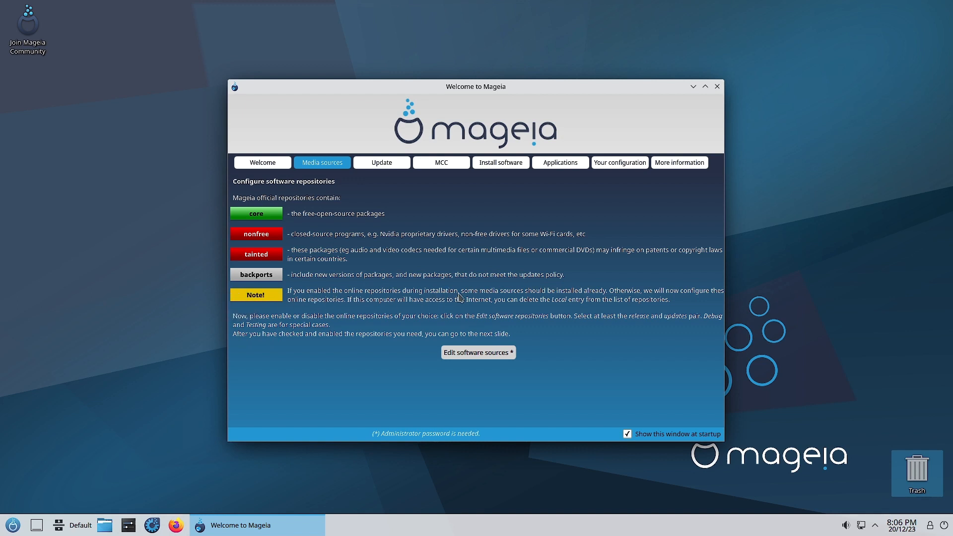
mouse_move(624, 297)
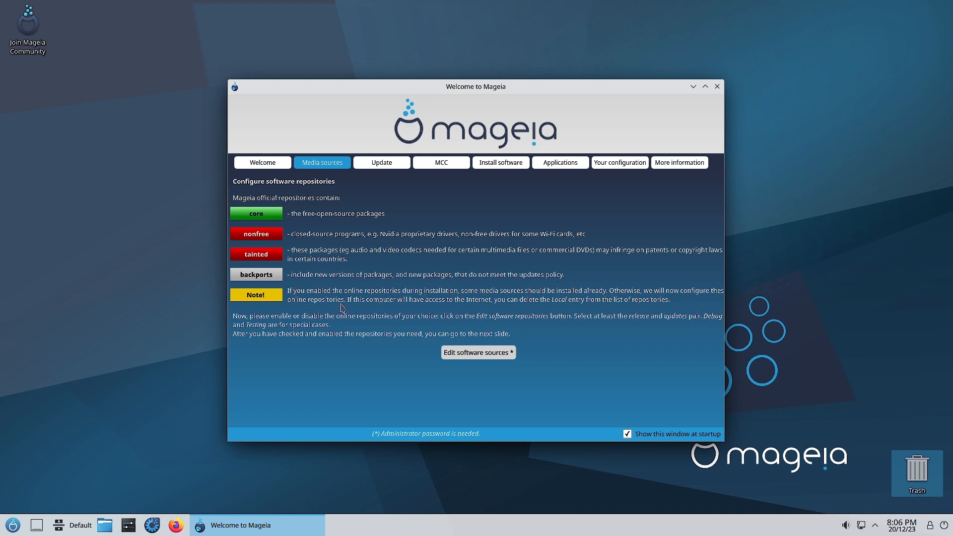
mouse_move(367, 311)
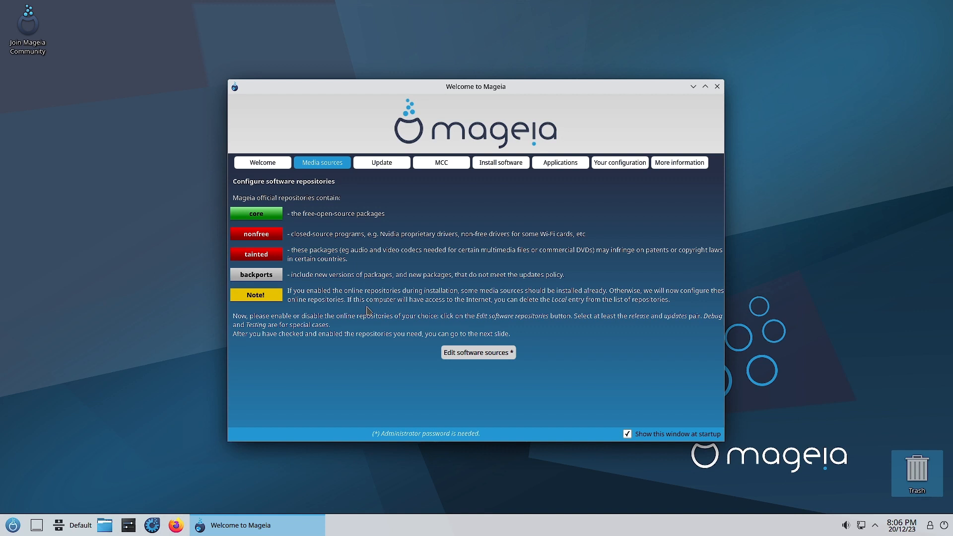
mouse_move(499, 309)
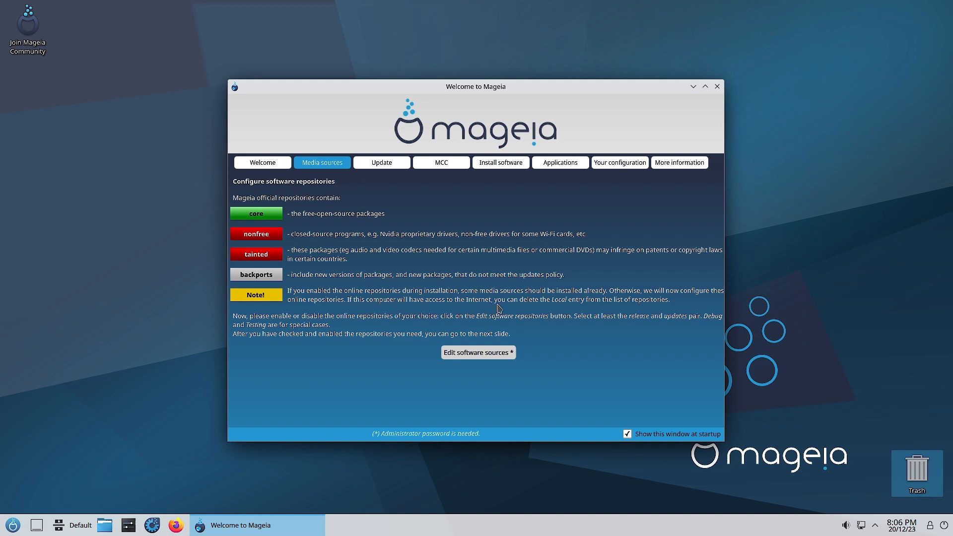
mouse_move(578, 310)
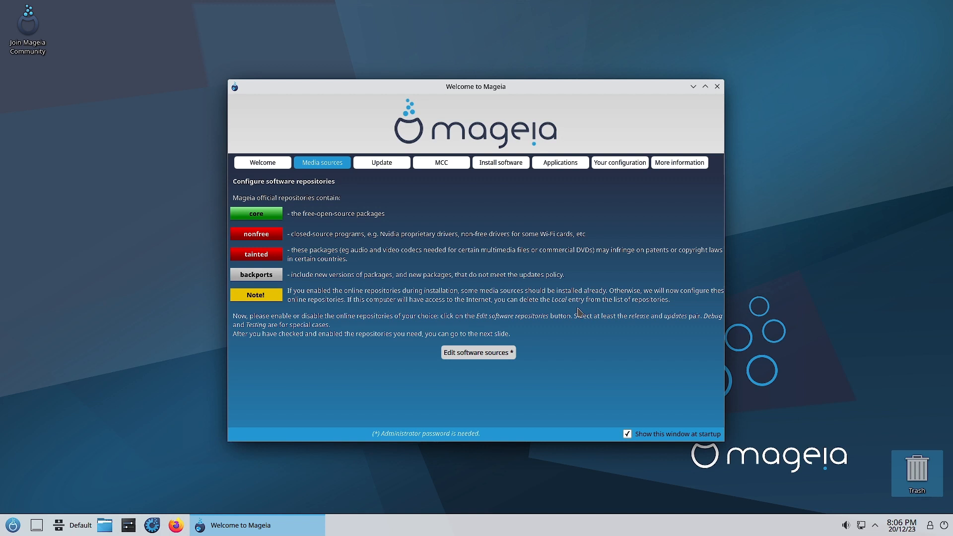
mouse_move(273, 344)
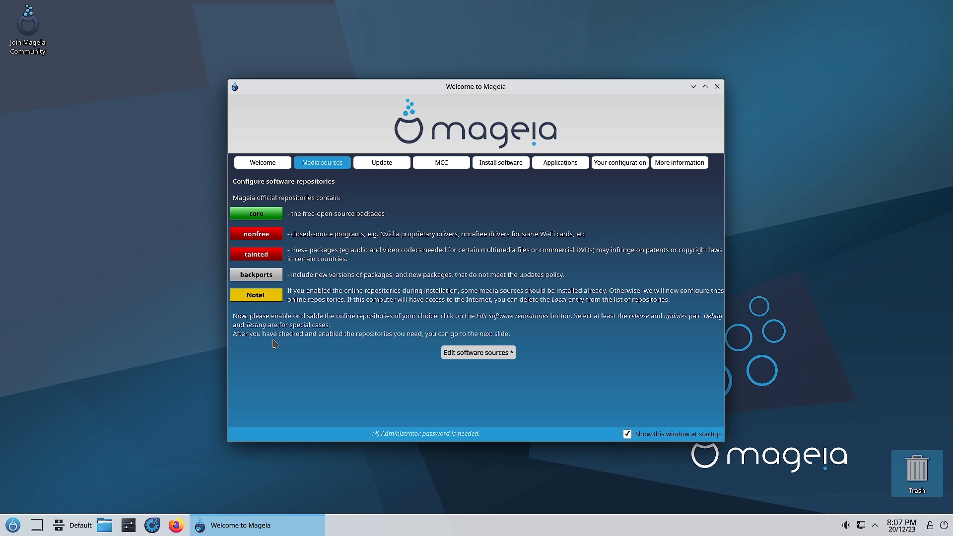
mouse_move(285, 325)
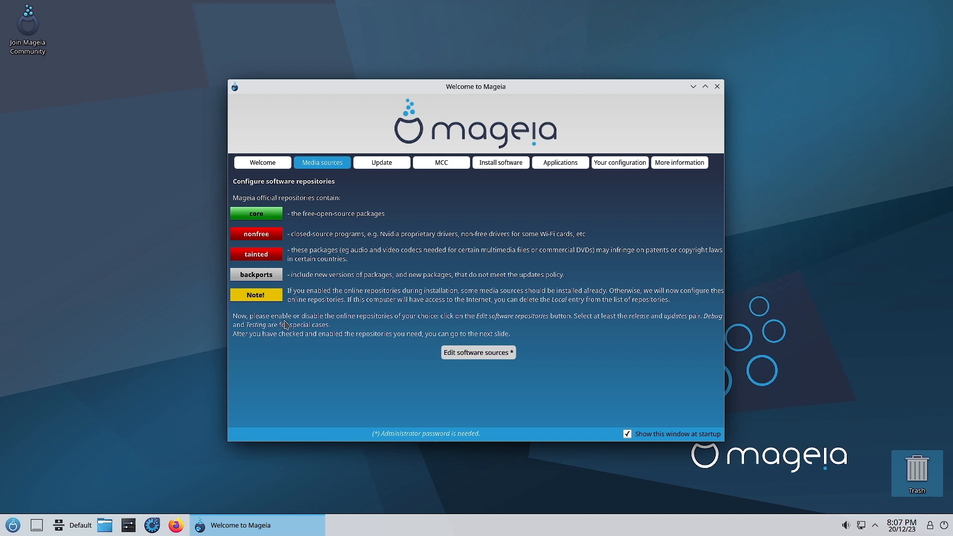
mouse_move(456, 326)
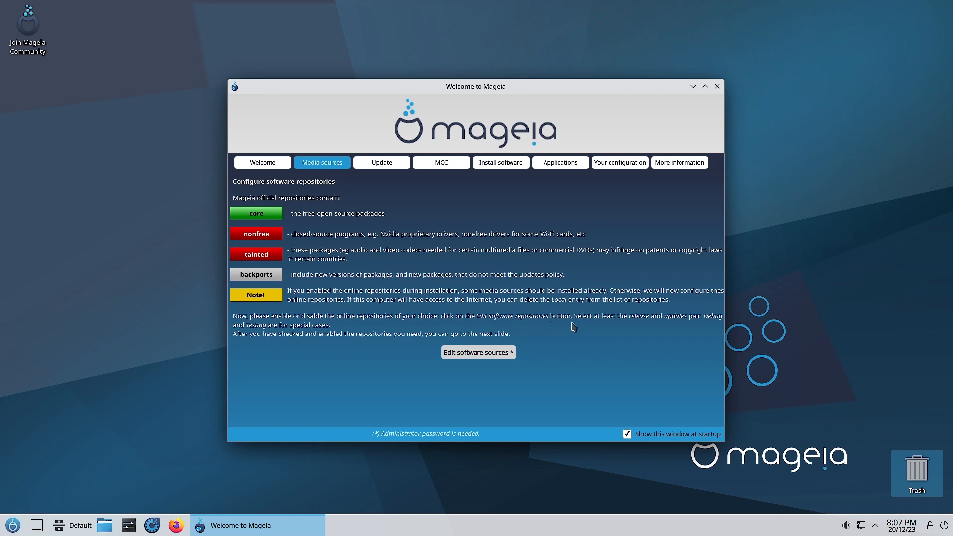
mouse_move(658, 331)
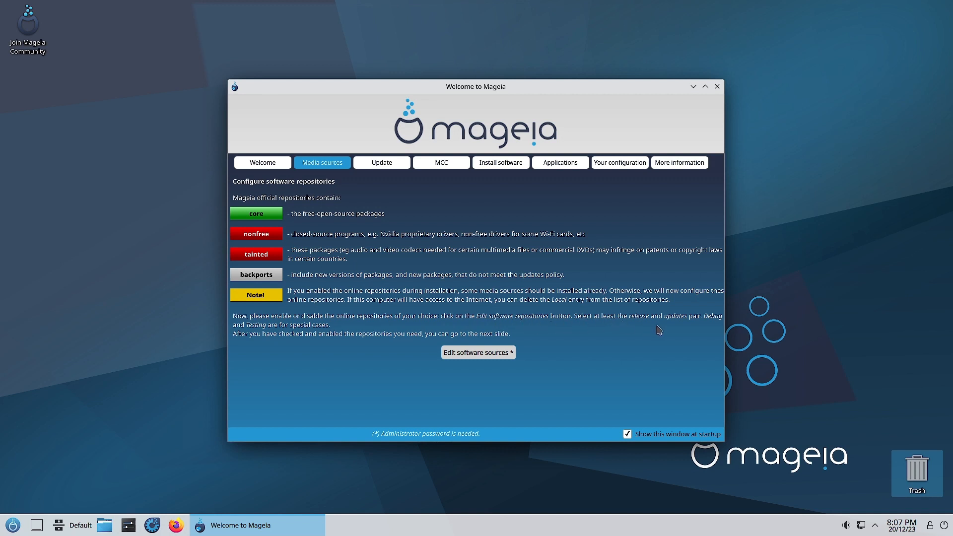
mouse_move(662, 330)
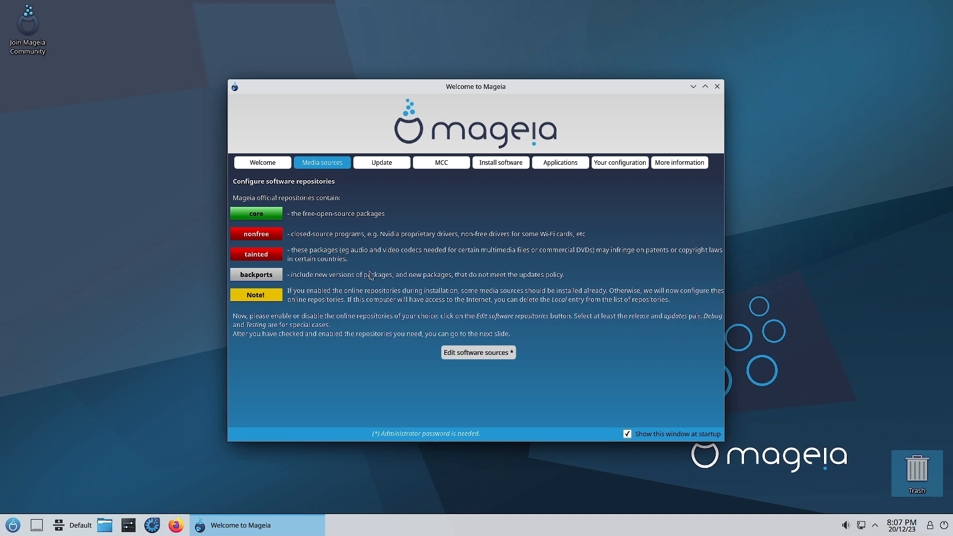
mouse_move(641, 333)
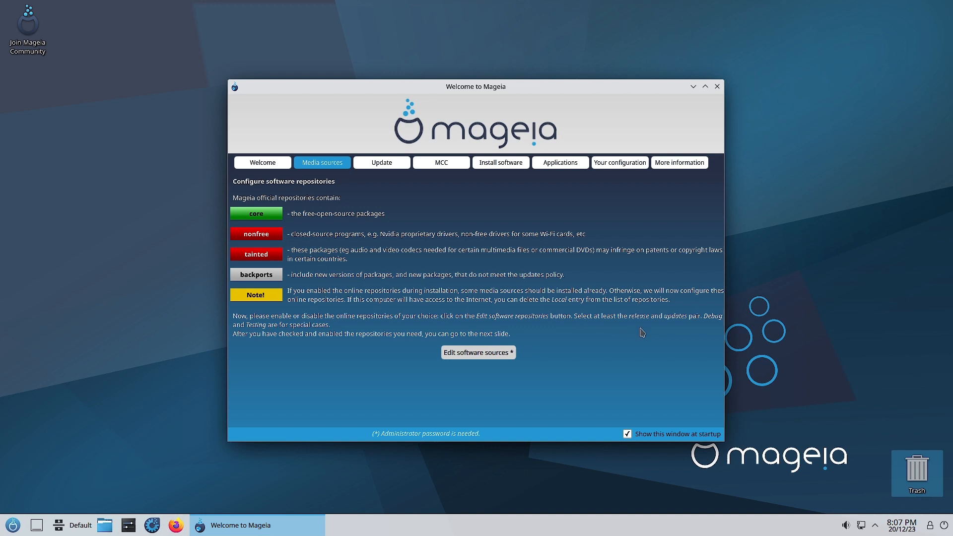
mouse_move(340, 332)
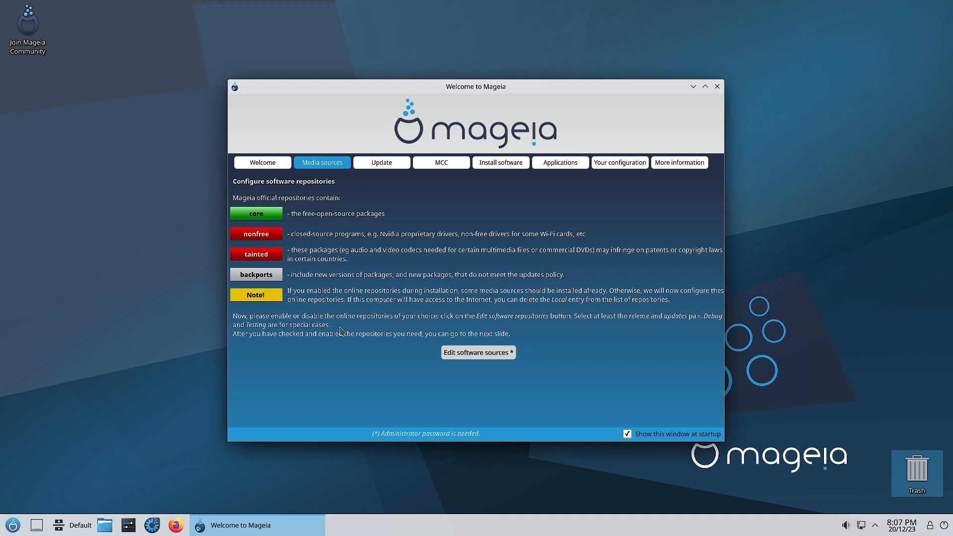
mouse_move(313, 336)
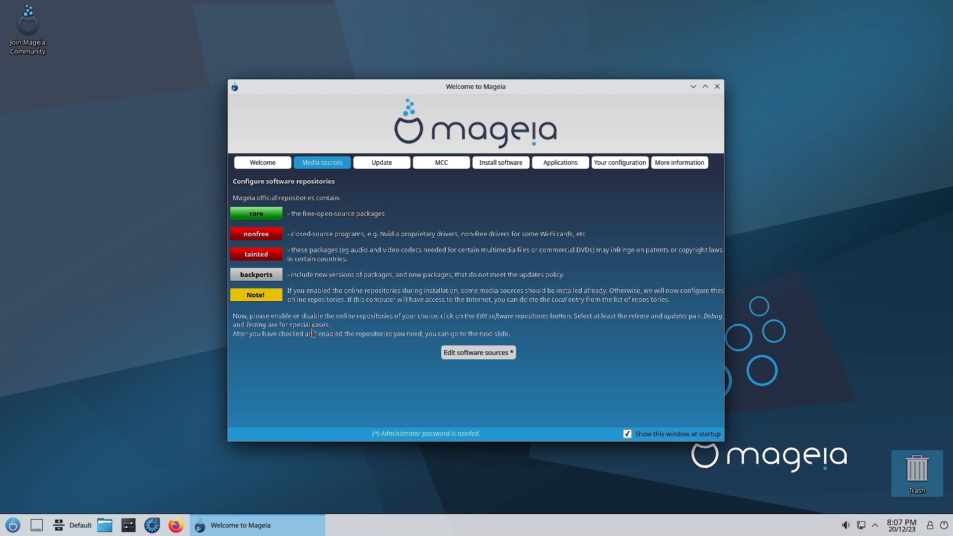
mouse_move(301, 336)
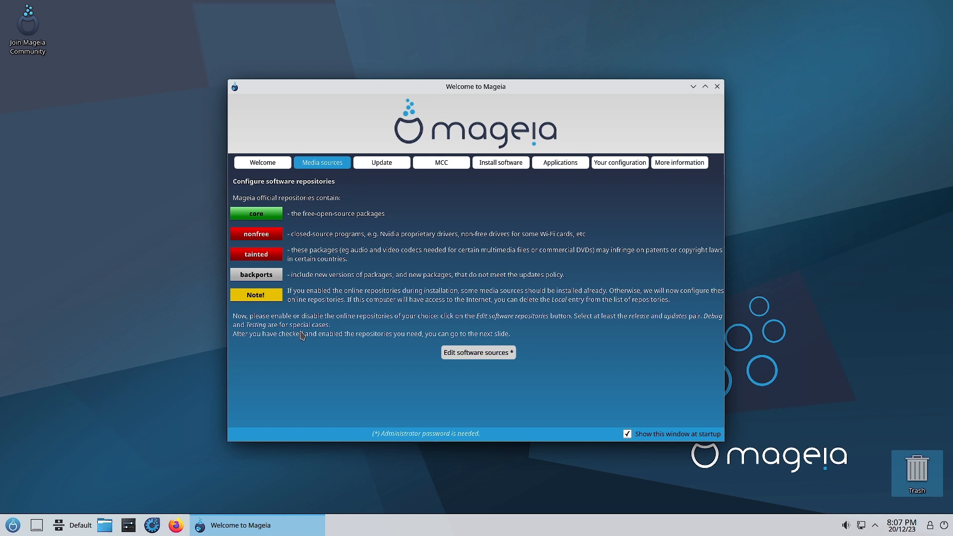
mouse_move(249, 345)
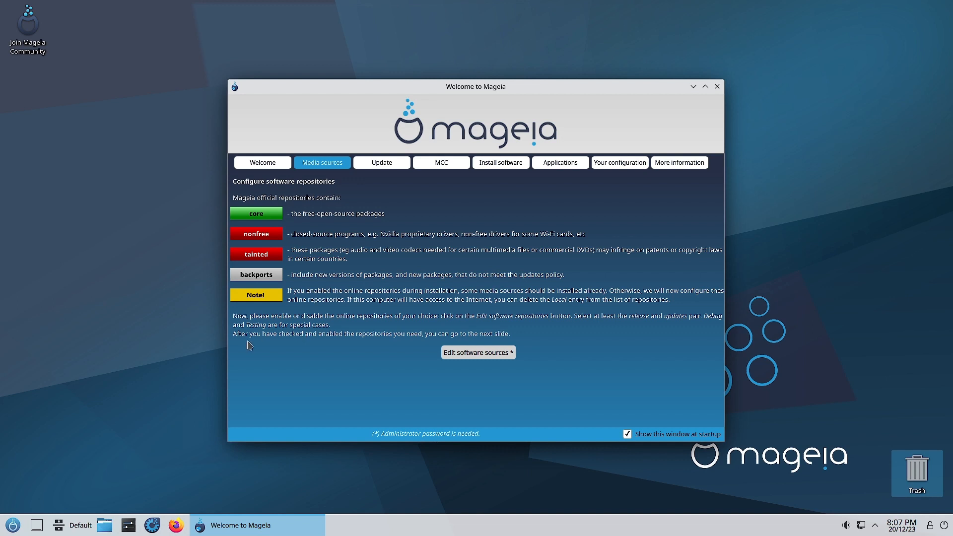
mouse_move(402, 343)
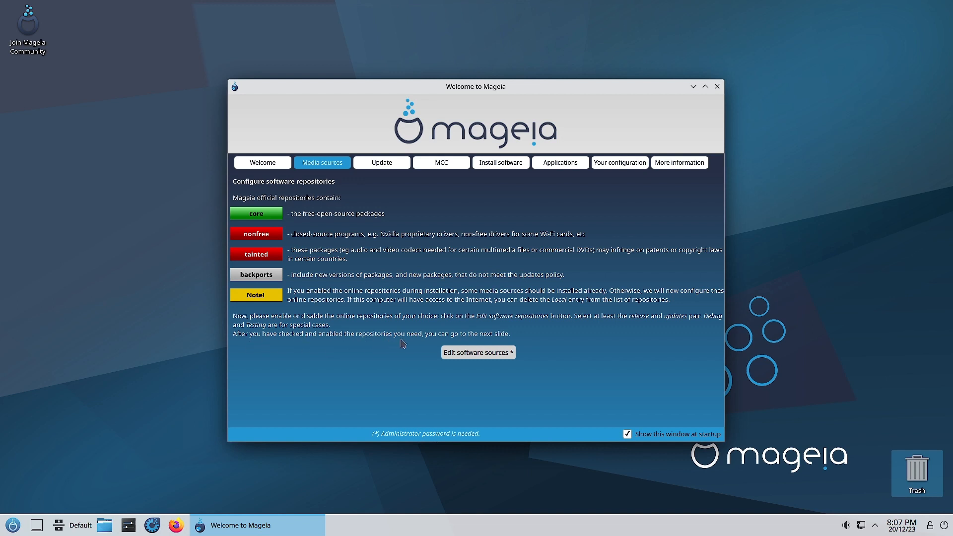
mouse_move(478, 347)
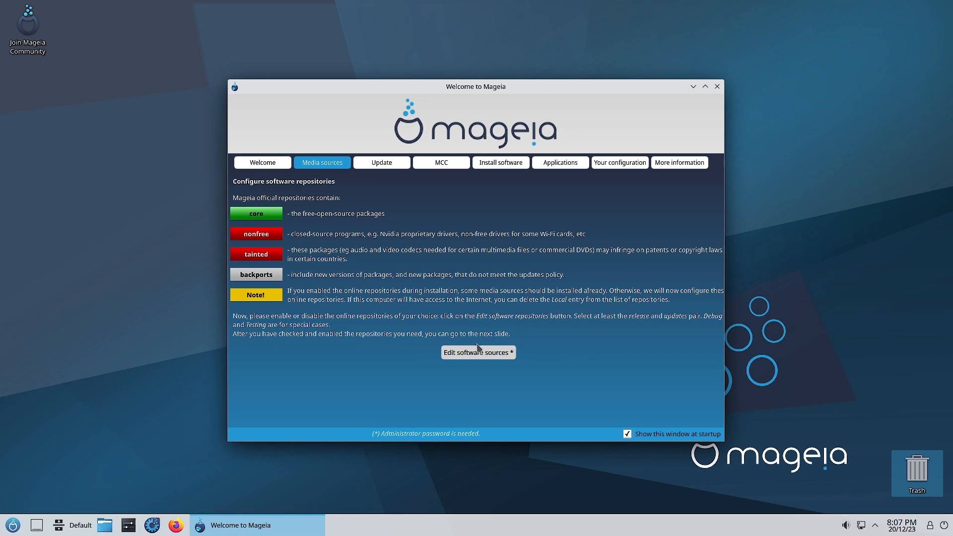
Launch the Package Media Editor via 'Edit software sources' and authenticate with the root password
click(478, 352)
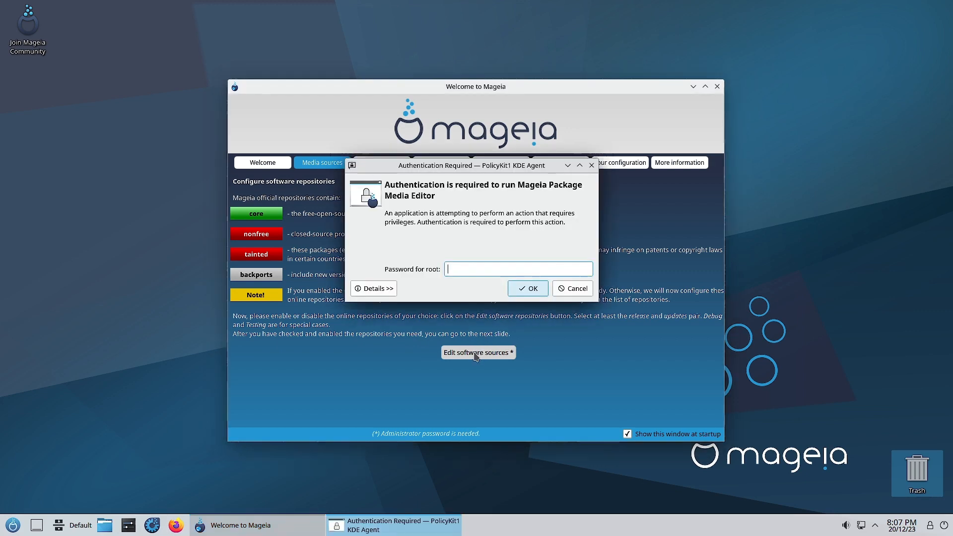
text(••••)
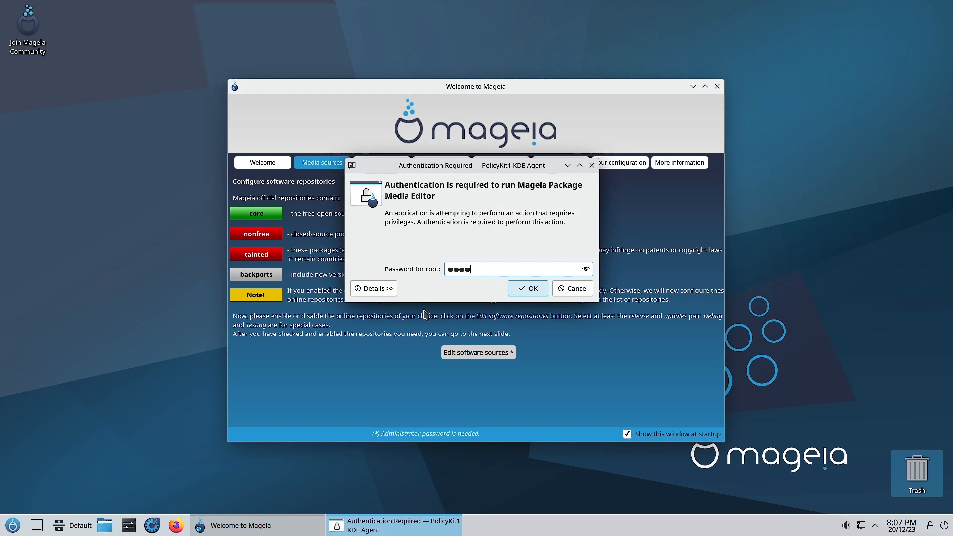
click(527, 288)
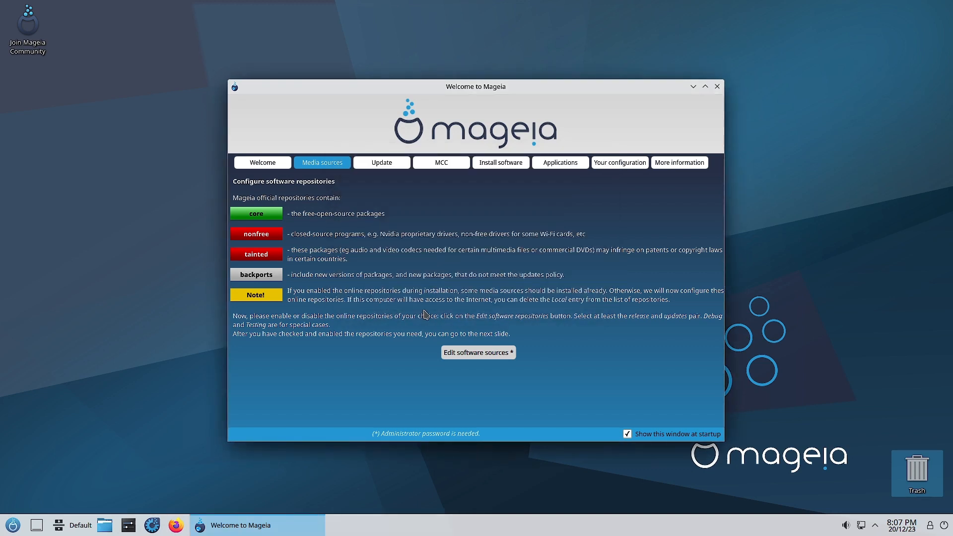
click(479, 353)
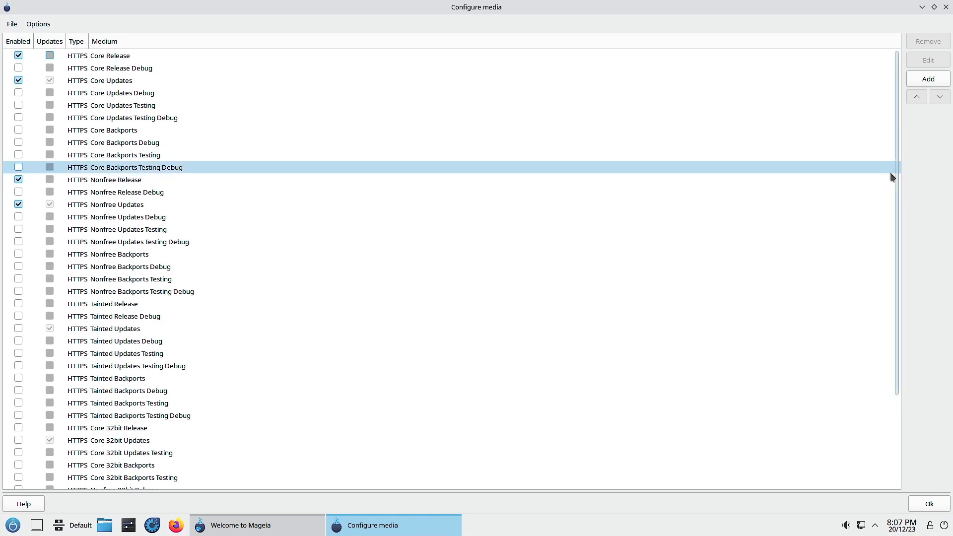
scroll(down, 3)
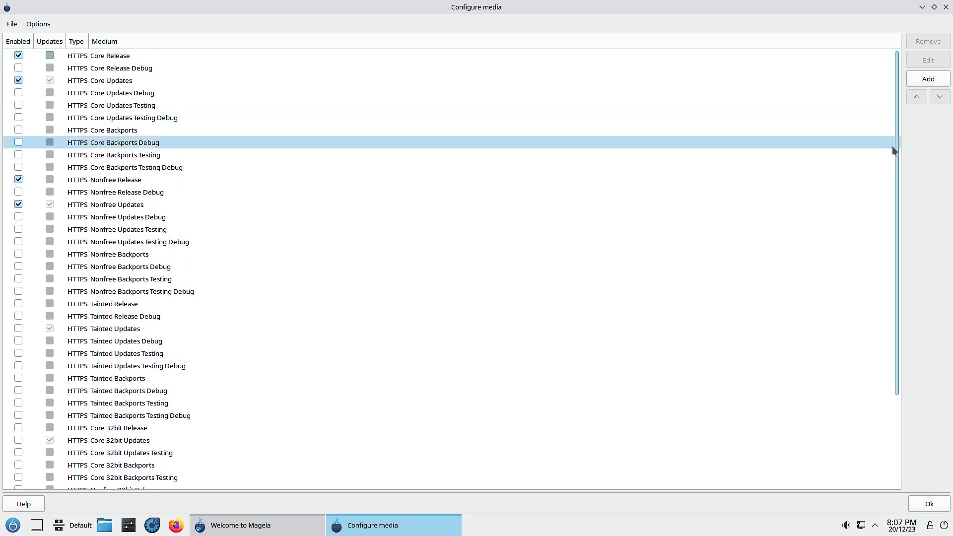
click(122, 55)
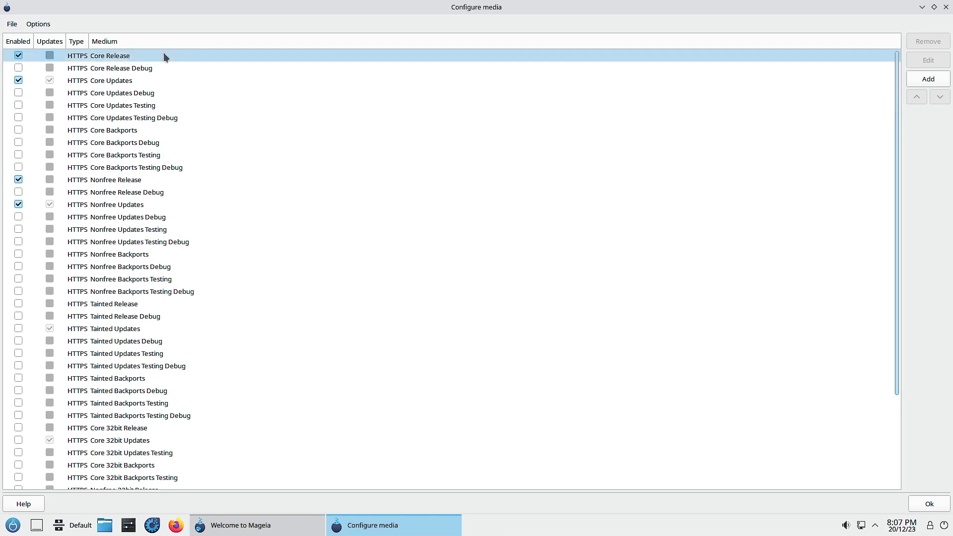
click(121, 93)
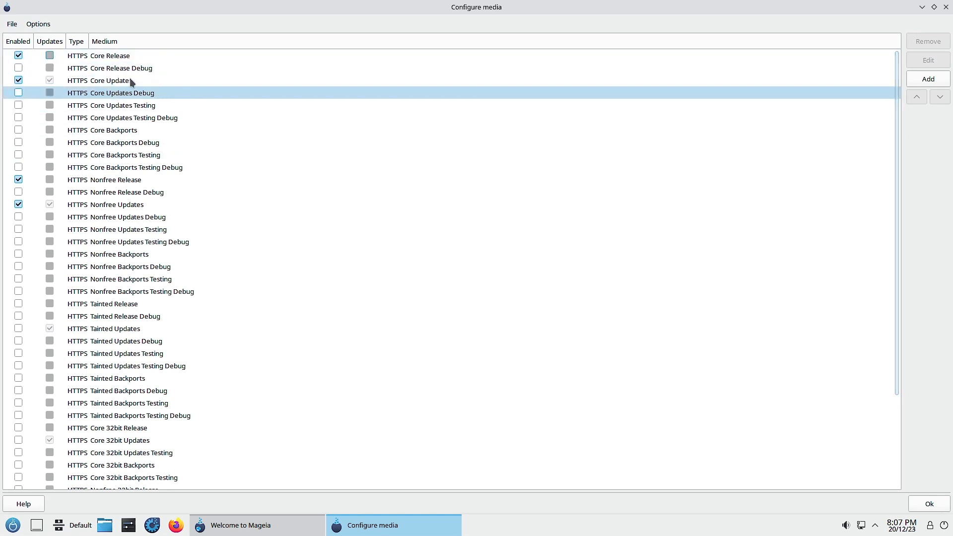
click(116, 180)
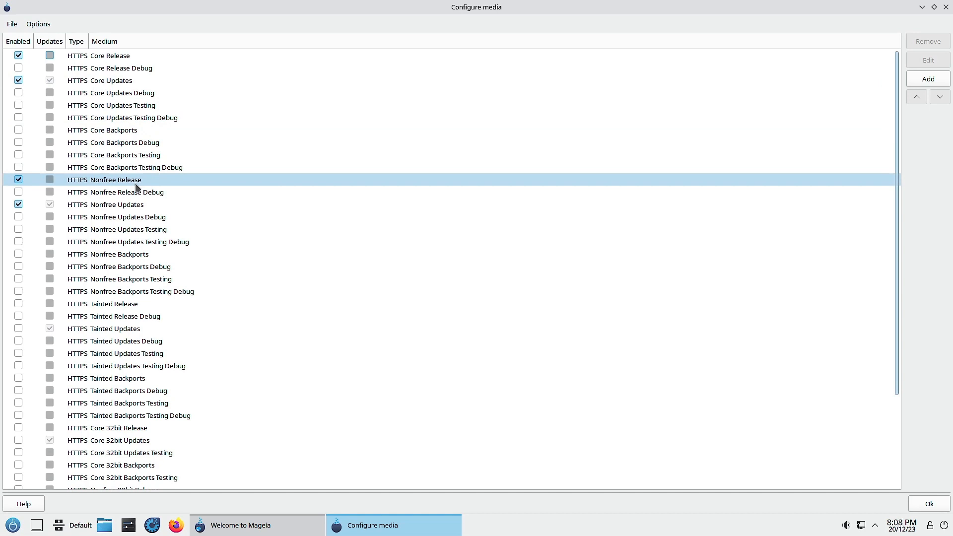
click(118, 204)
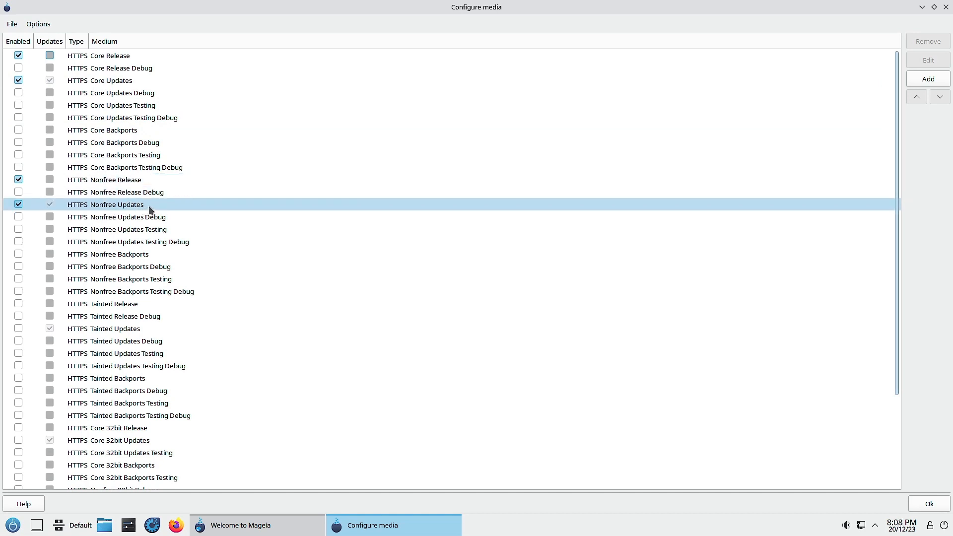
click(108, 440)
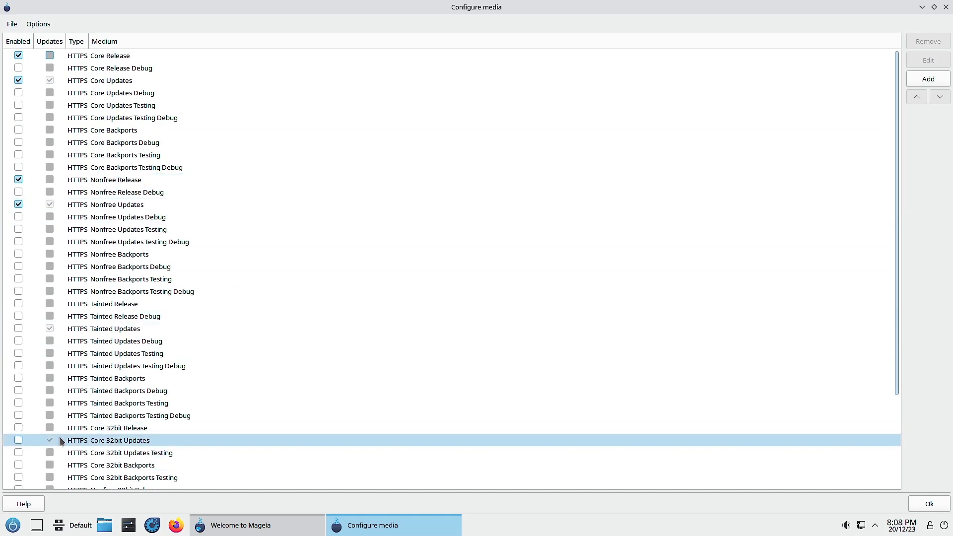
mouse_move(121, 447)
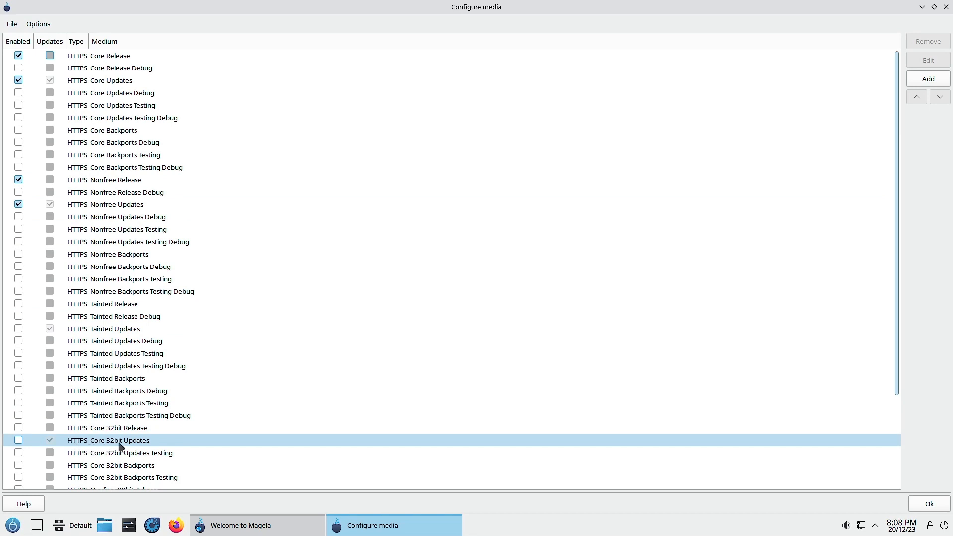
mouse_move(165, 446)
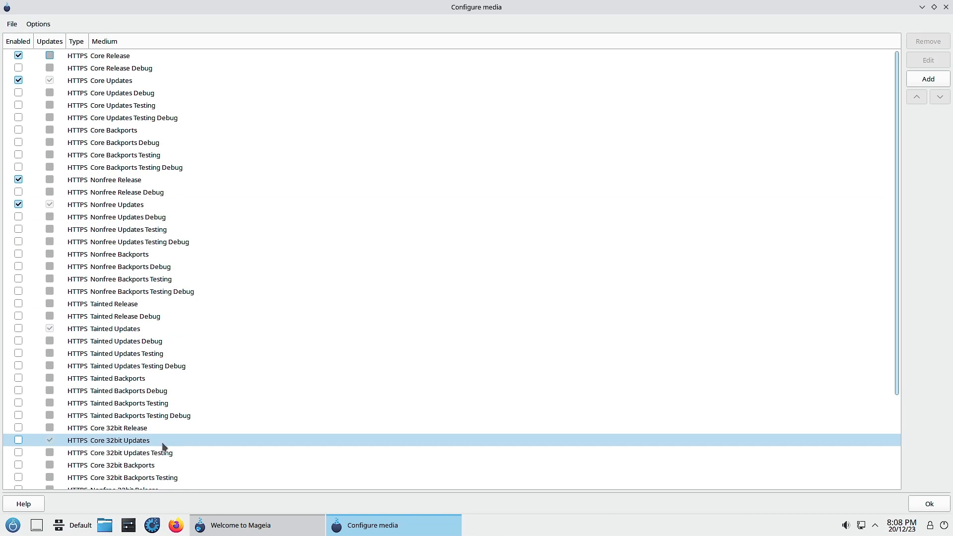
scroll(down, 3)
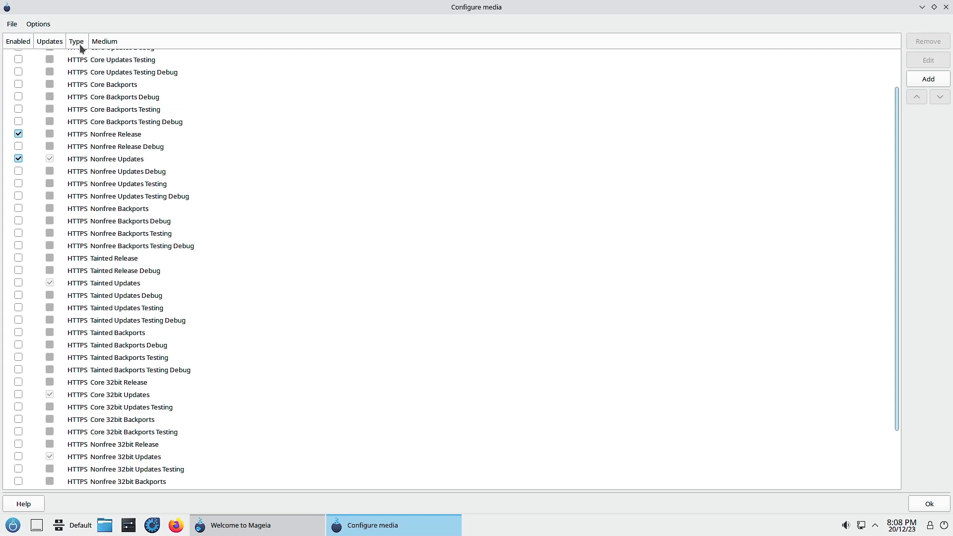
click(130, 246)
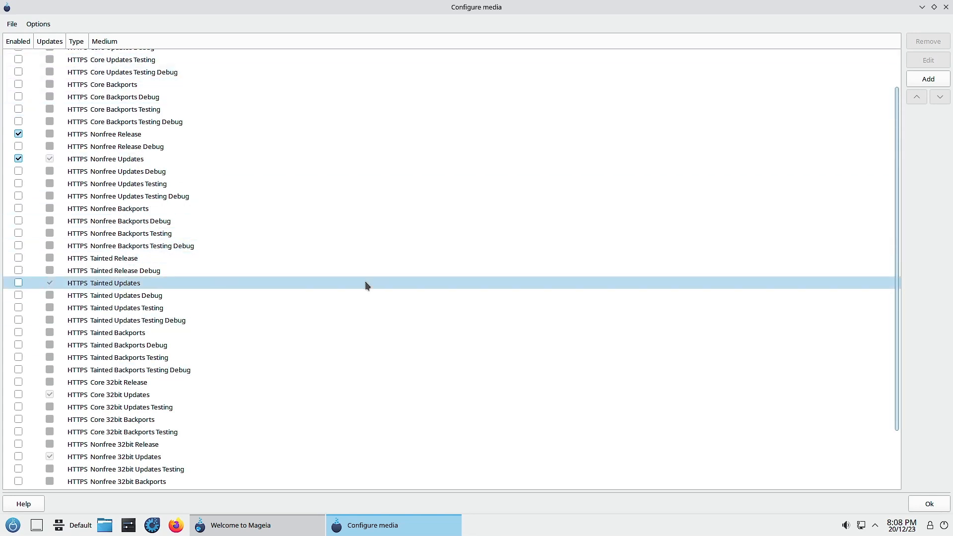
click(126, 295)
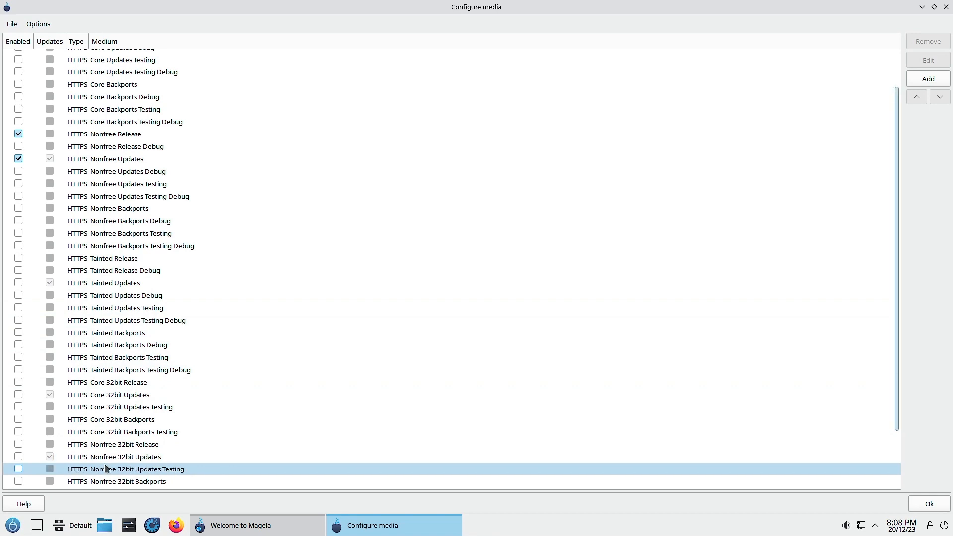
click(139, 456)
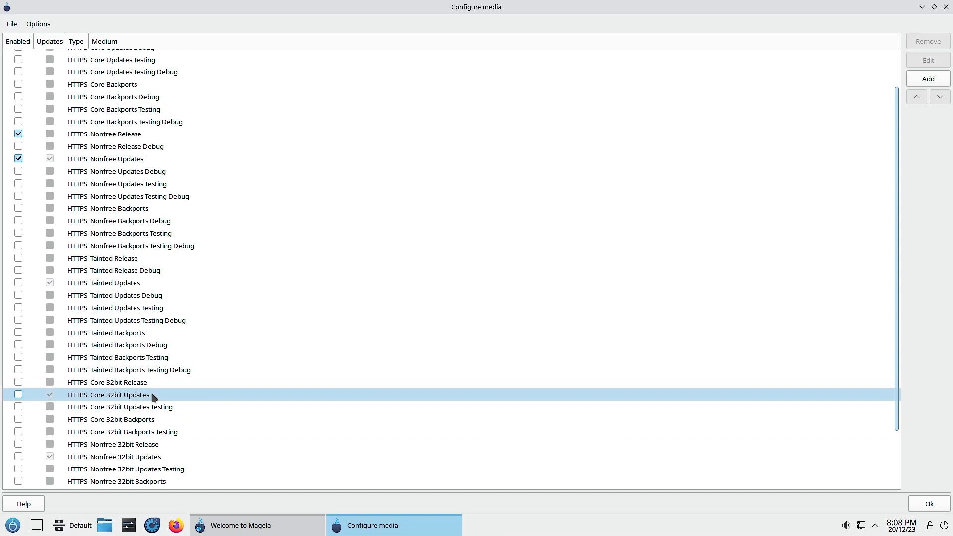
click(139, 457)
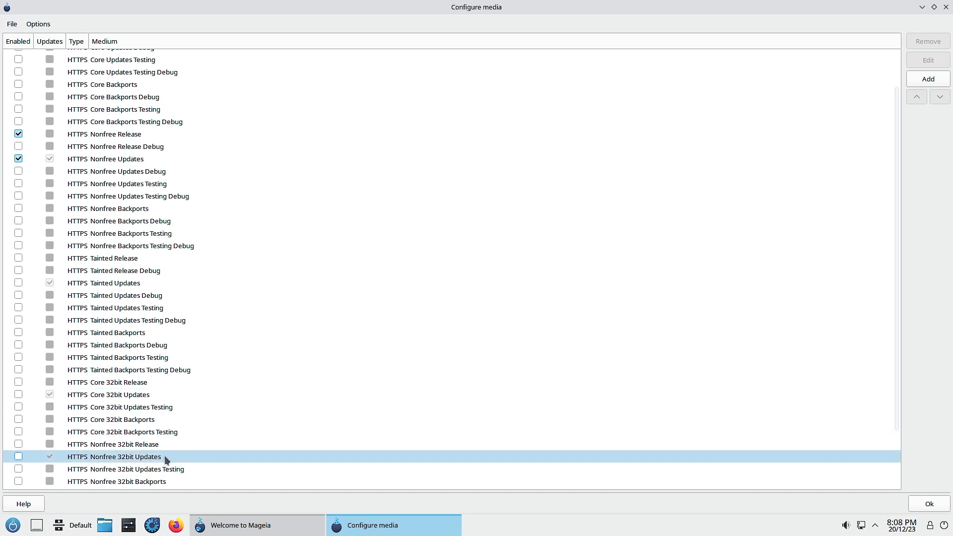
click(122, 444)
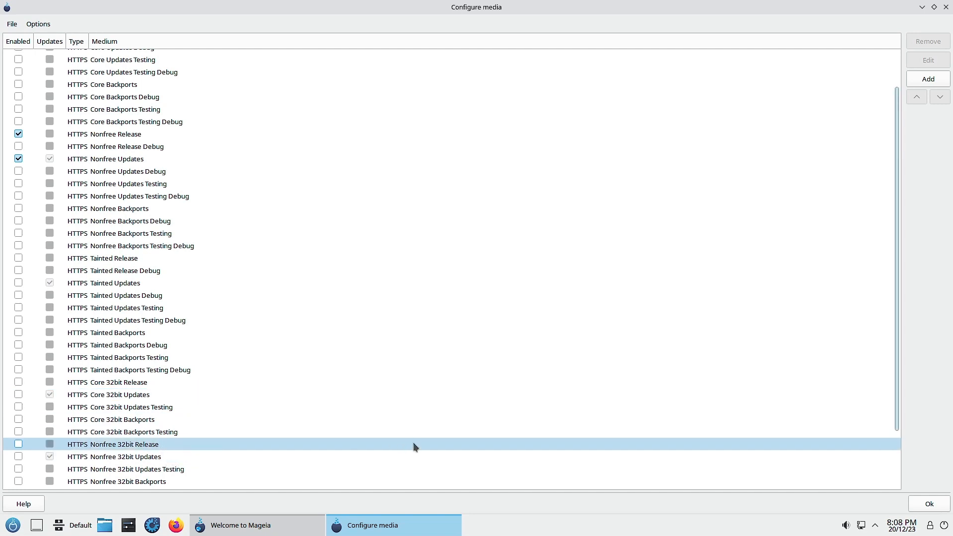
scroll(down, 3)
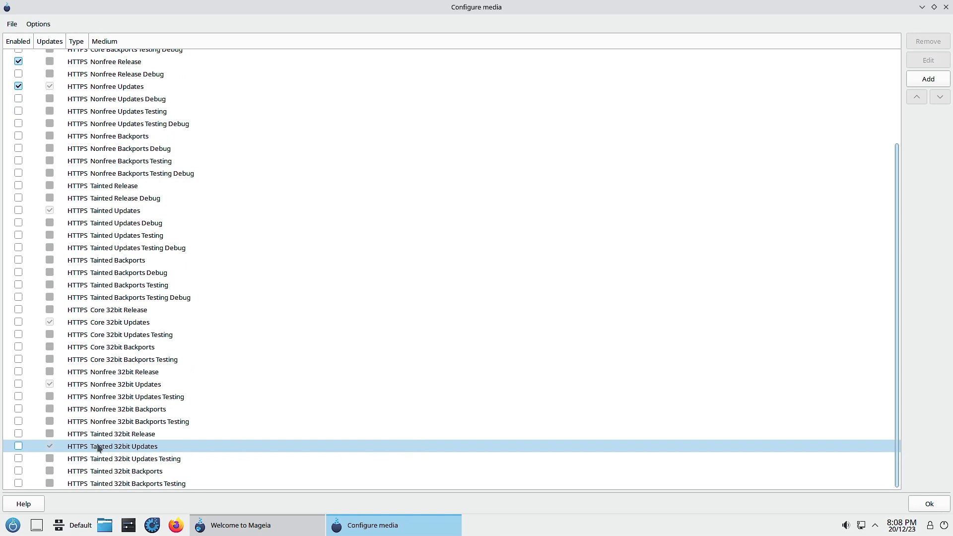
mouse_move(151, 453)
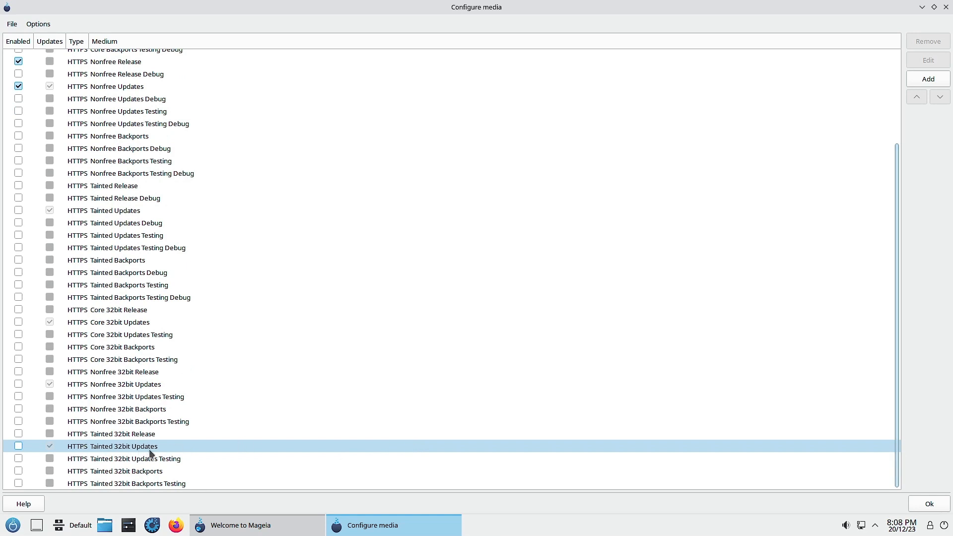
mouse_move(104, 453)
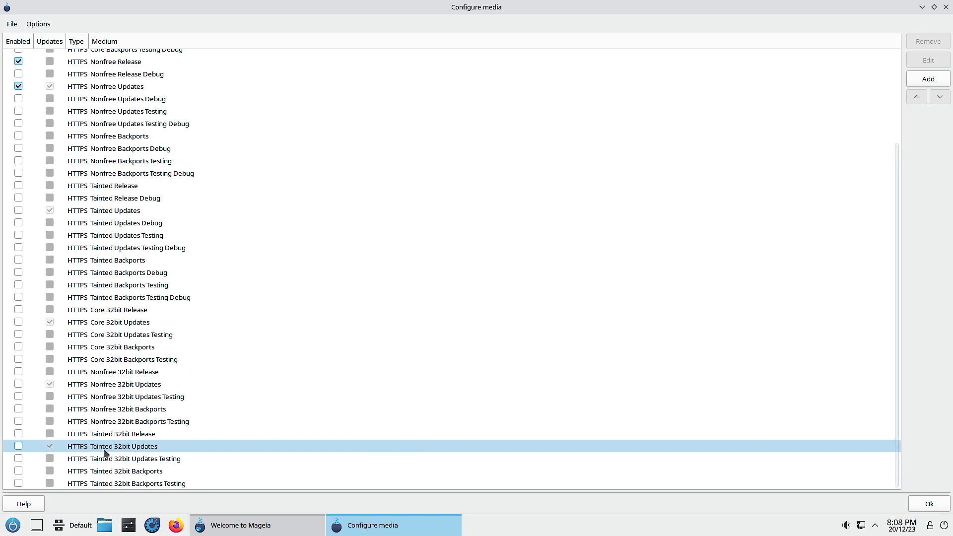
click(122, 260)
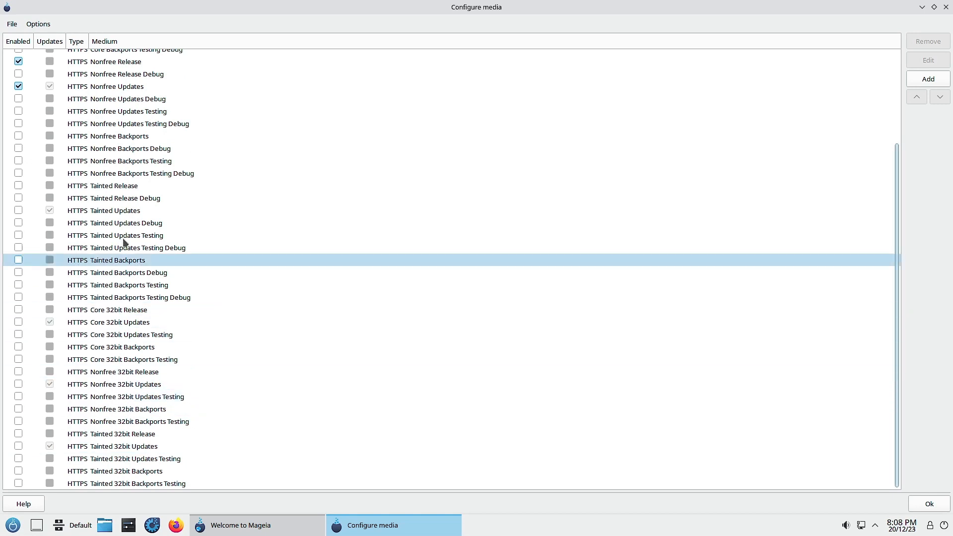
click(115, 384)
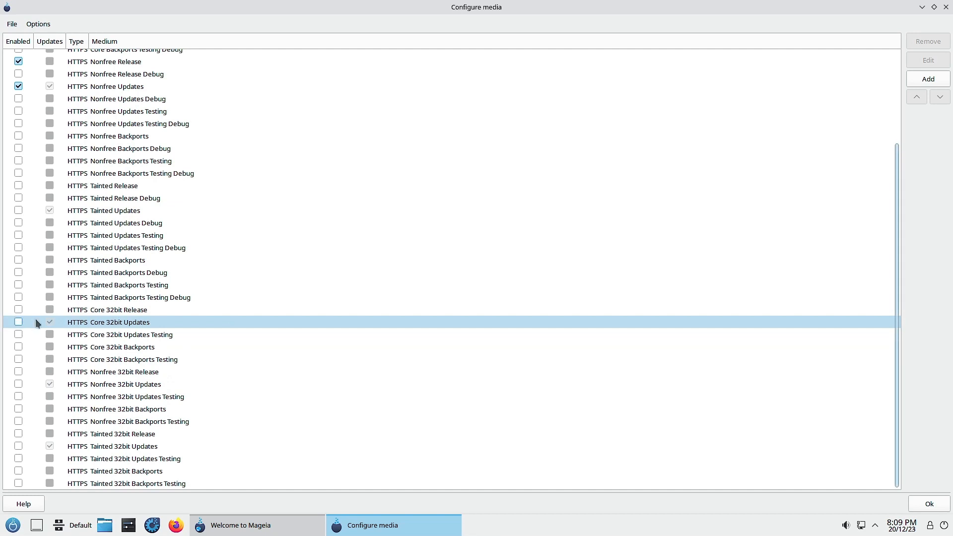
scroll(up, 3)
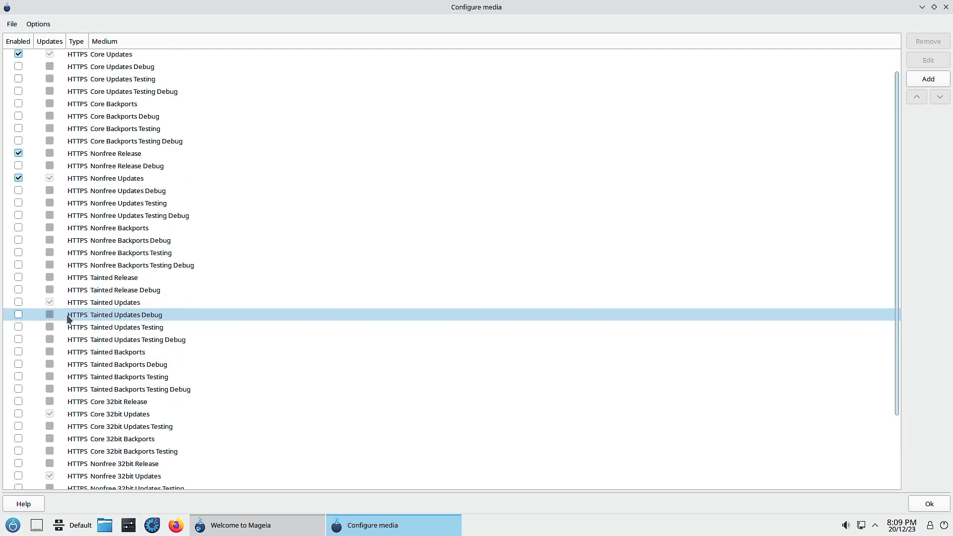
scroll(down, 3)
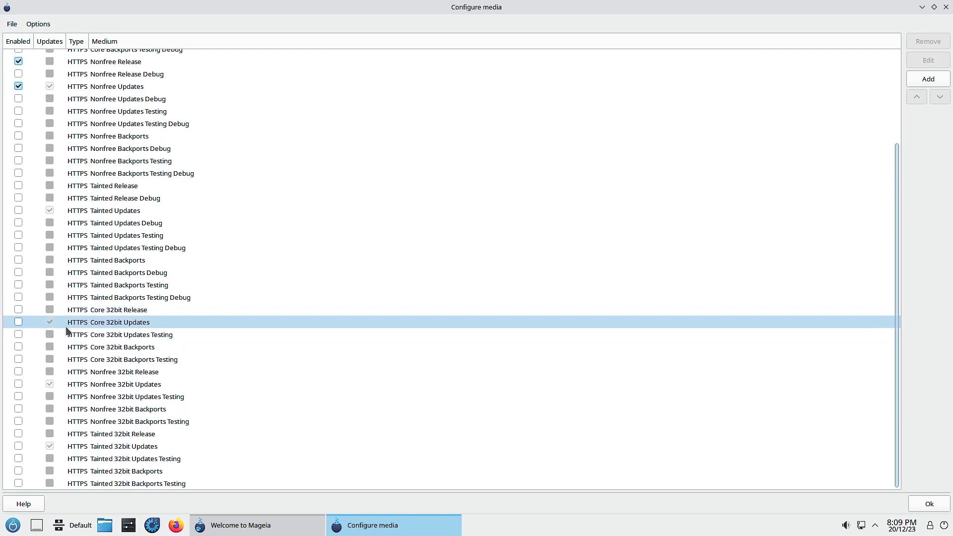
click(112, 446)
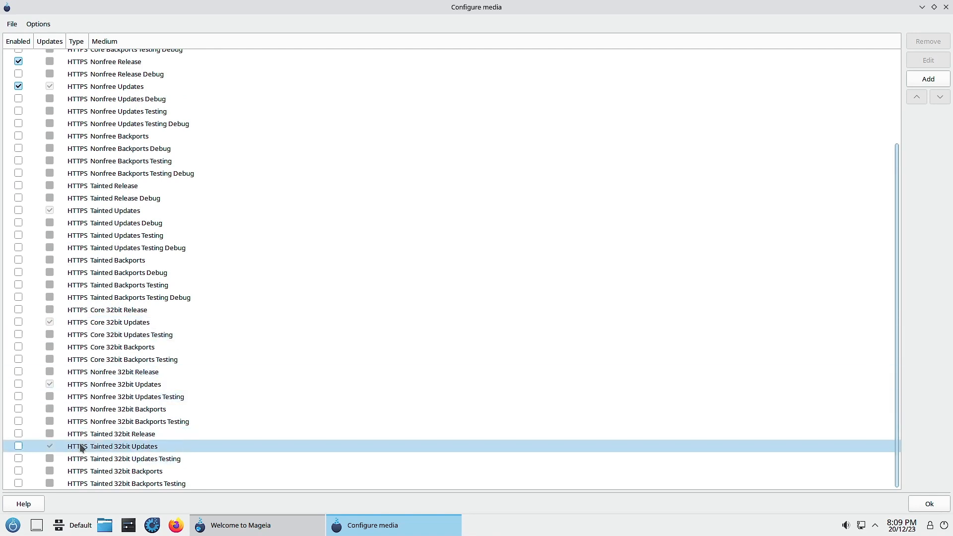
mouse_move(118, 448)
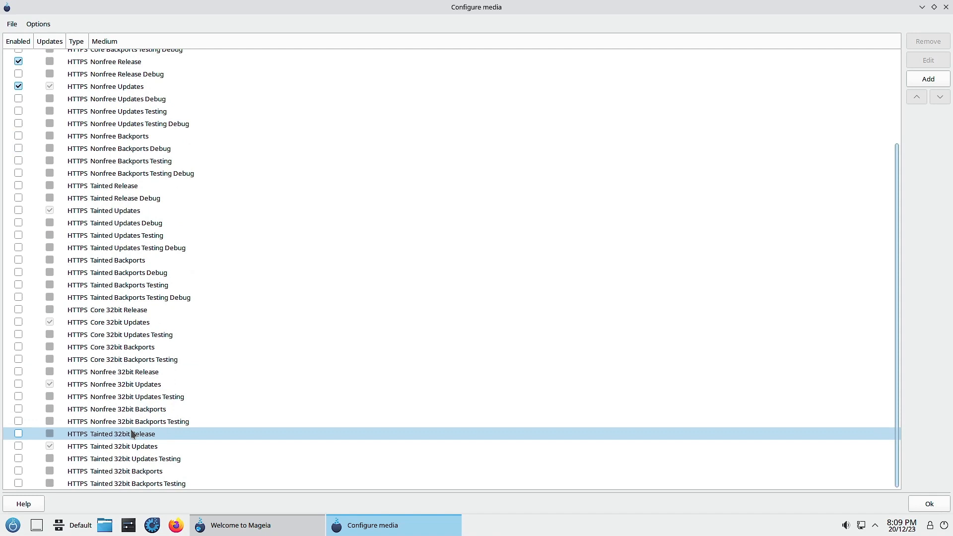
click(126, 384)
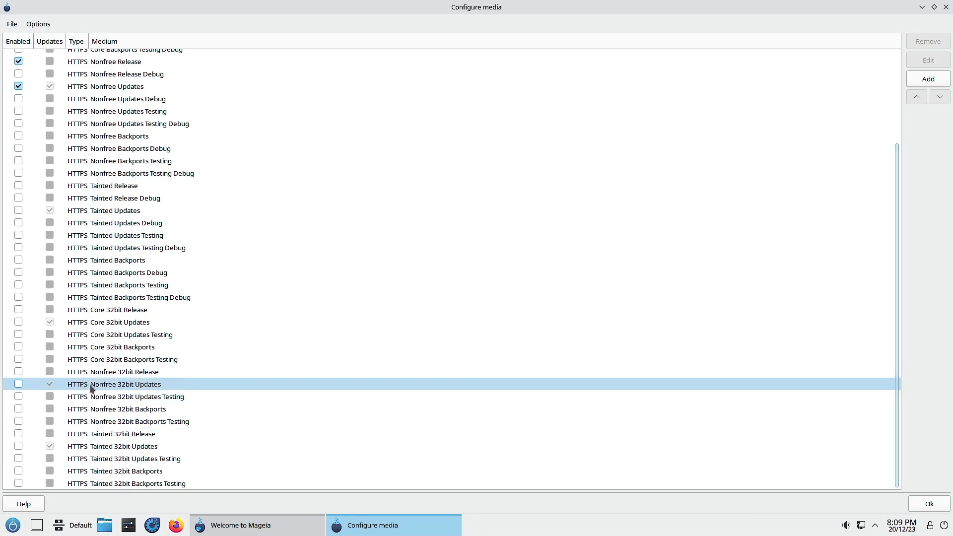
click(111, 347)
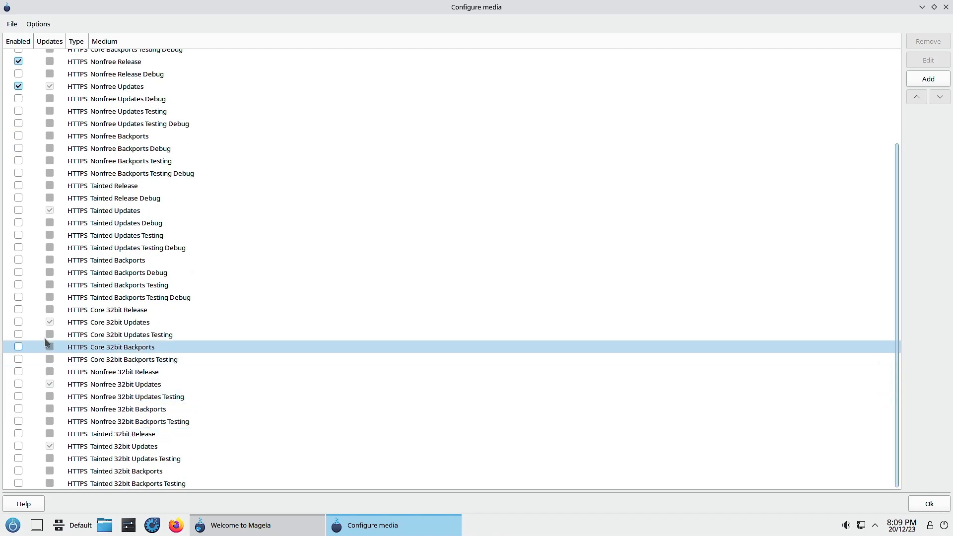
click(114, 384)
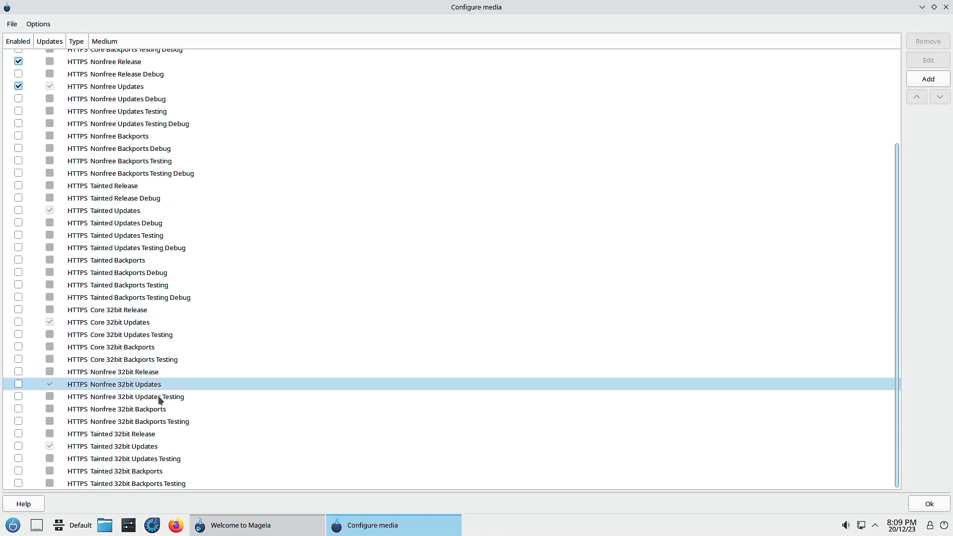
click(122, 359)
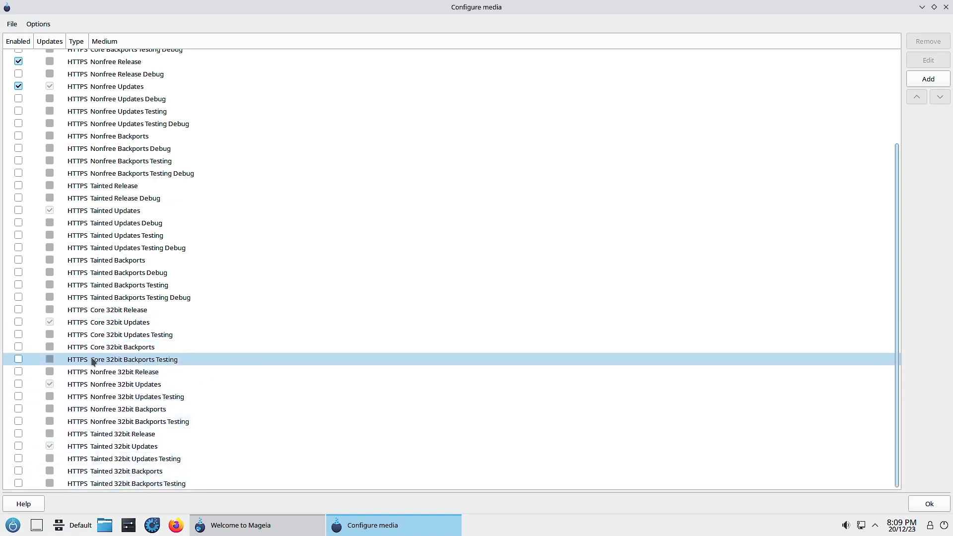
click(108, 322)
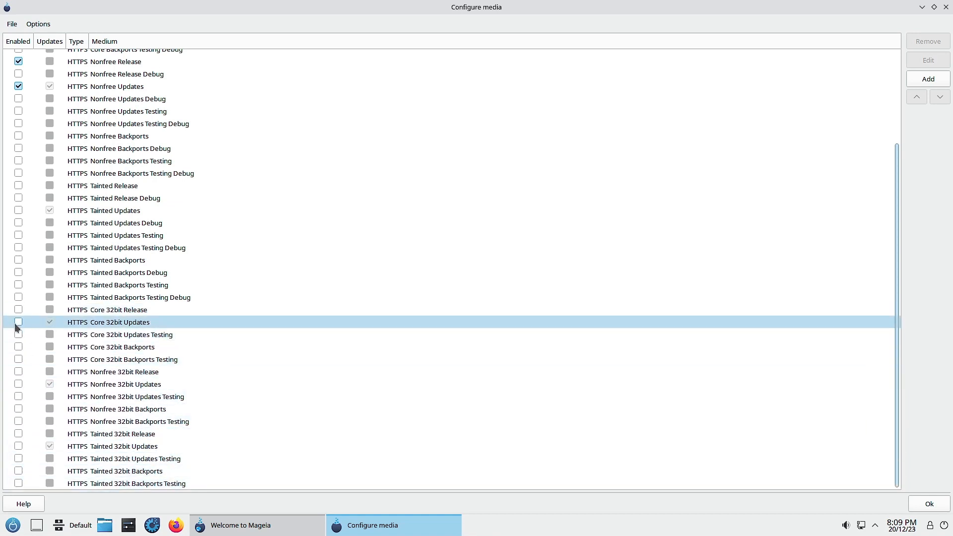
mouse_move(56, 327)
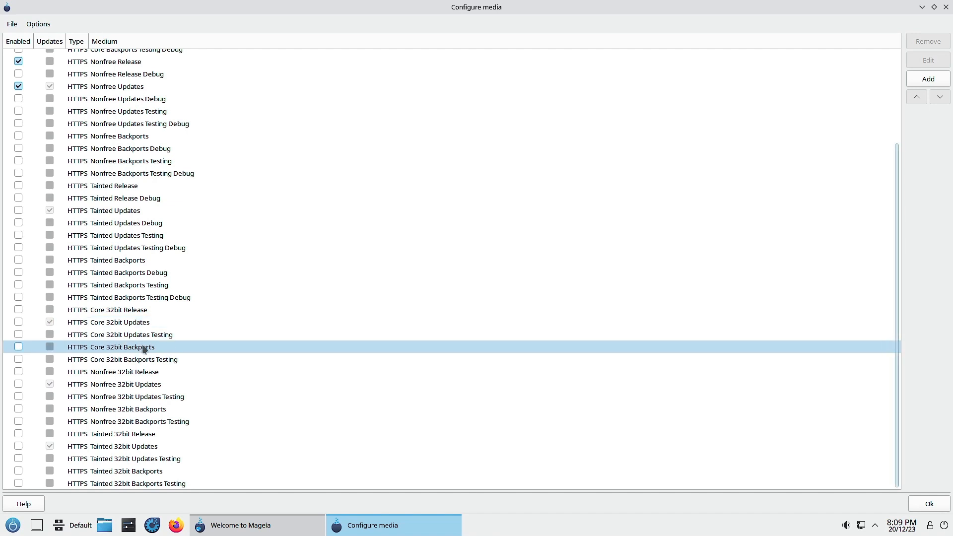
click(119, 433)
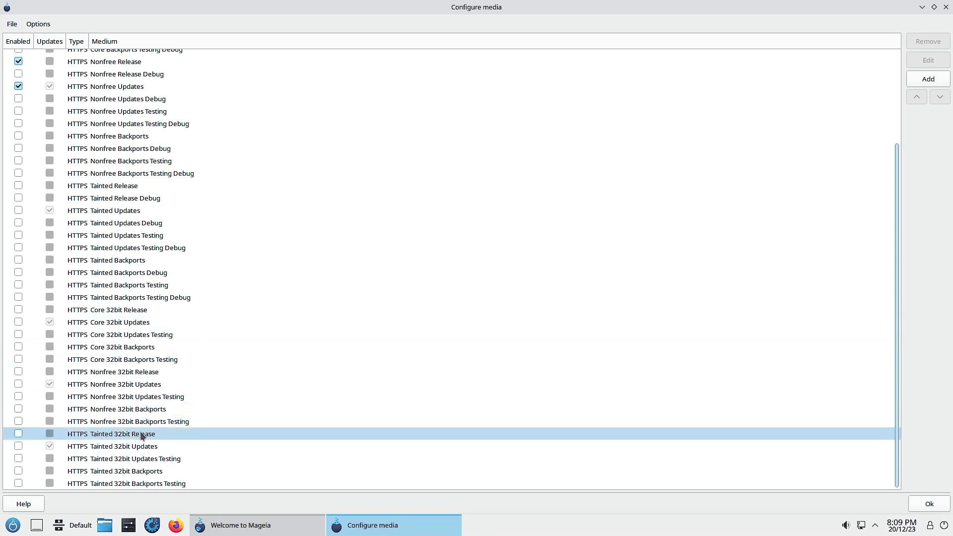
mouse_move(123, 453)
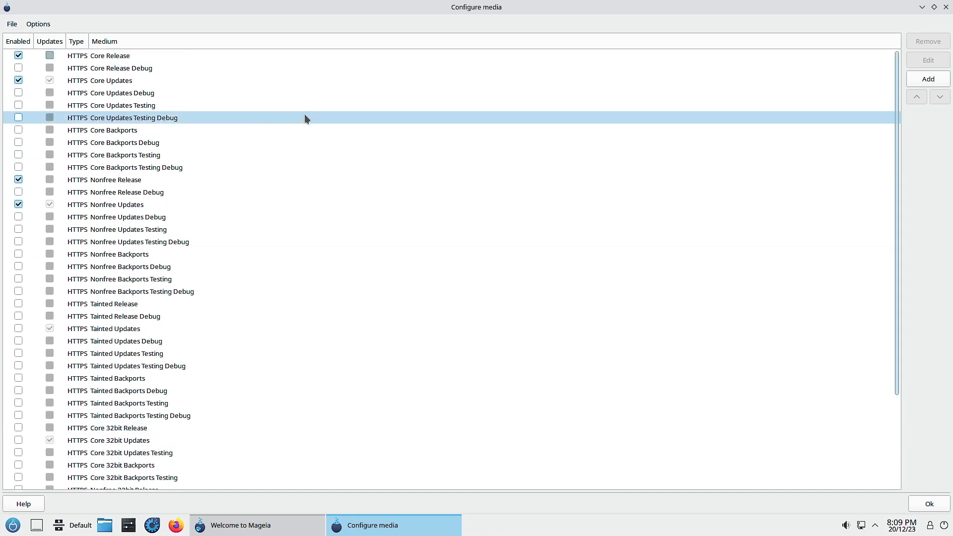
scroll(down, 3)
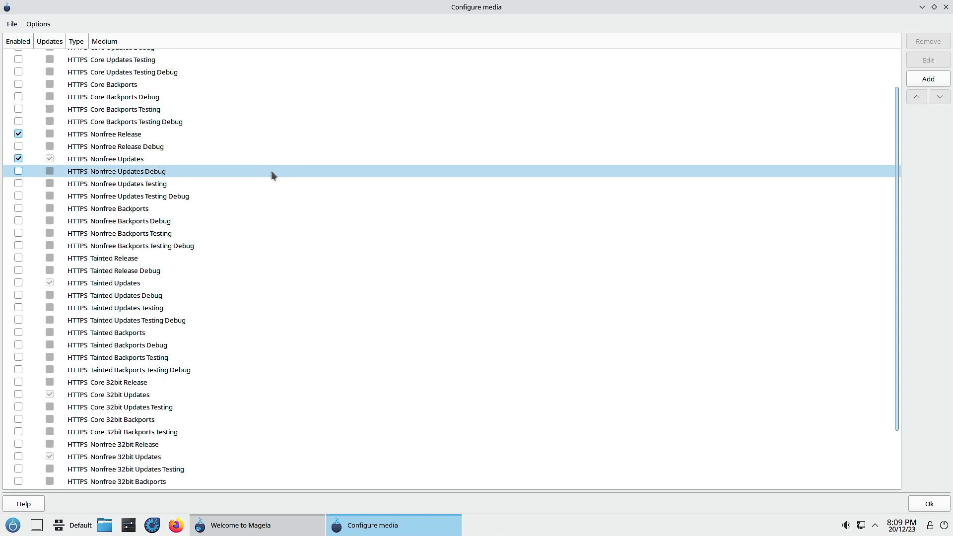